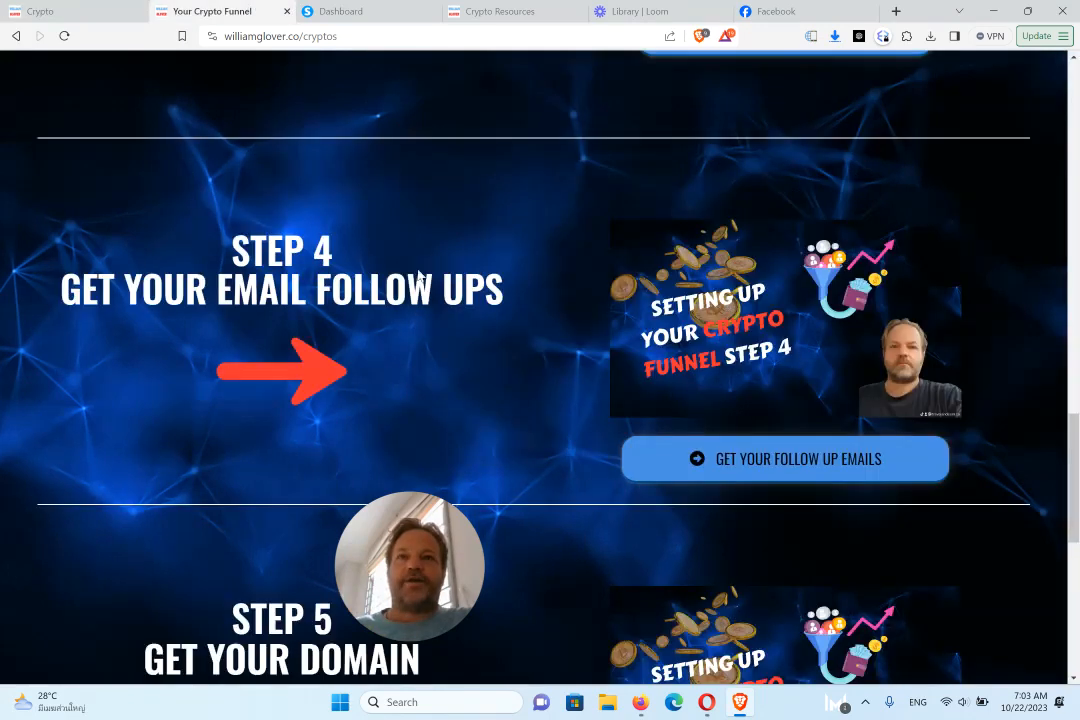
mouse_move(744, 466)
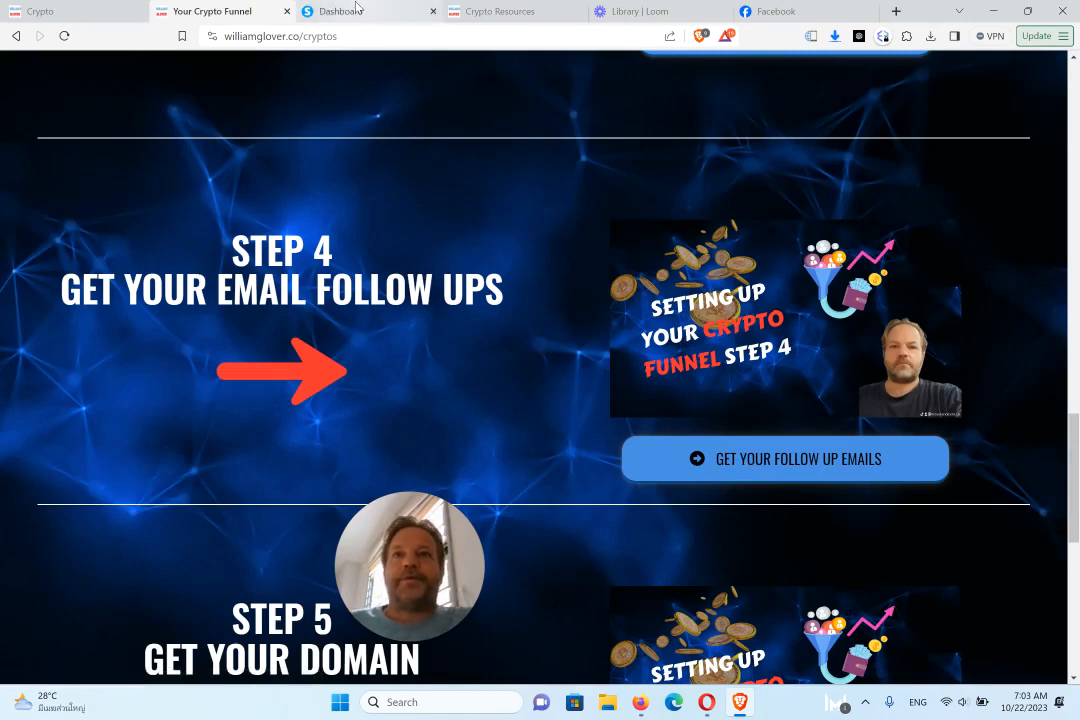
Open the Crypto campaign from the email campaigns list to view its seven follow-up emails
click(350, 12)
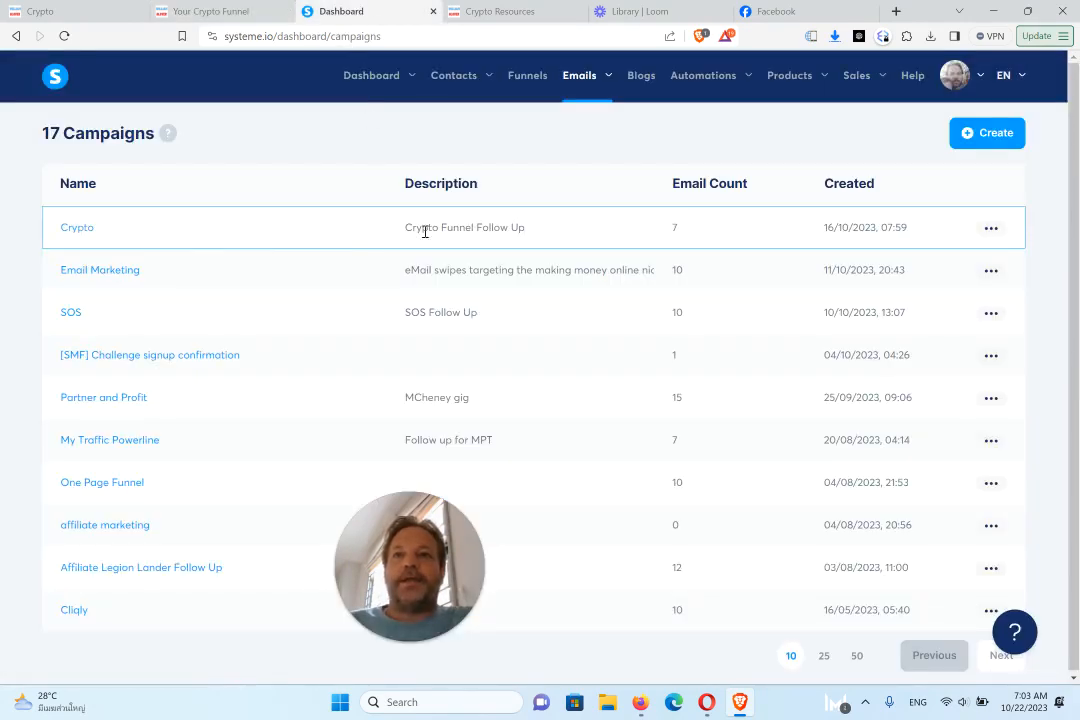
mouse_move(76, 228)
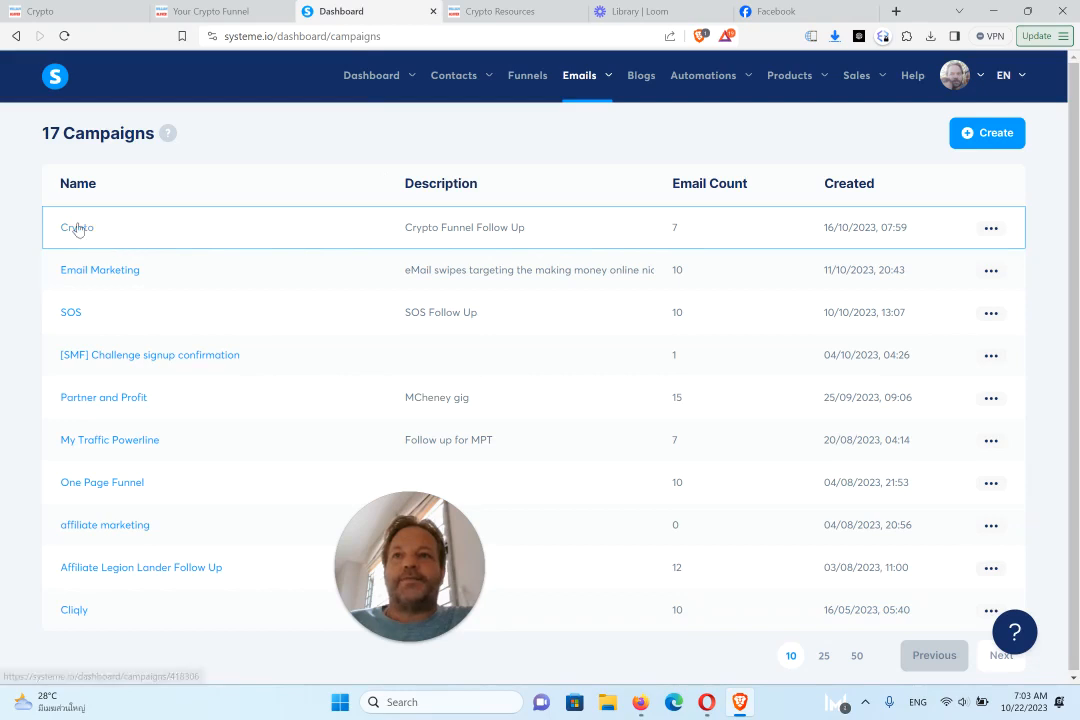
mouse_move(80, 232)
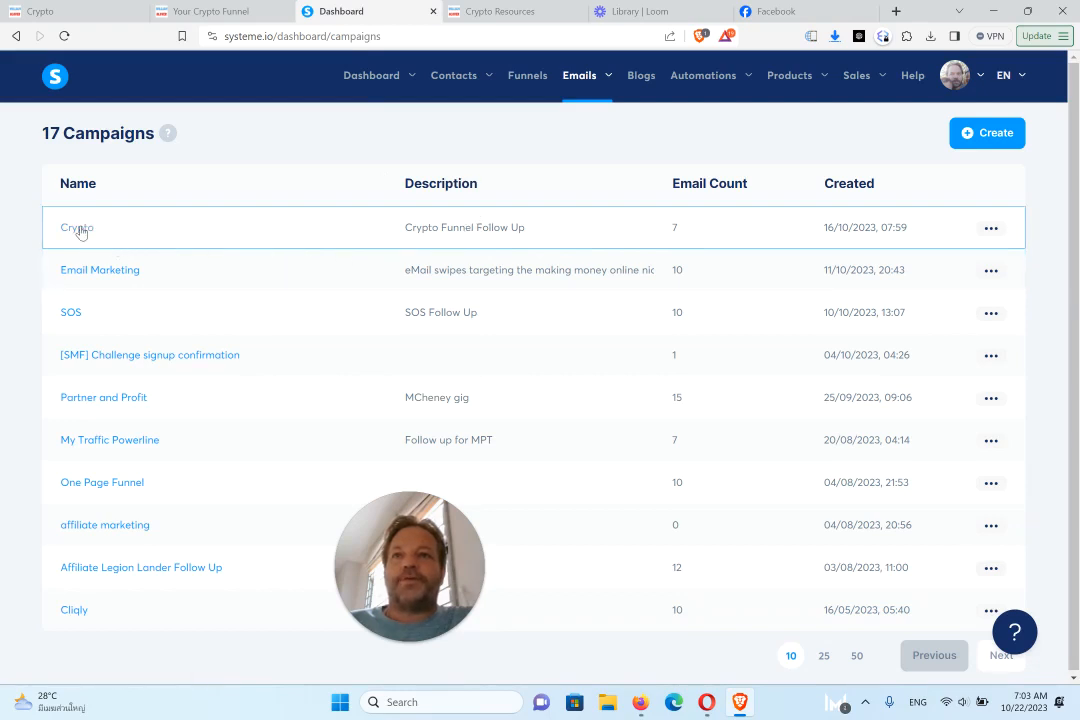
click(76, 228)
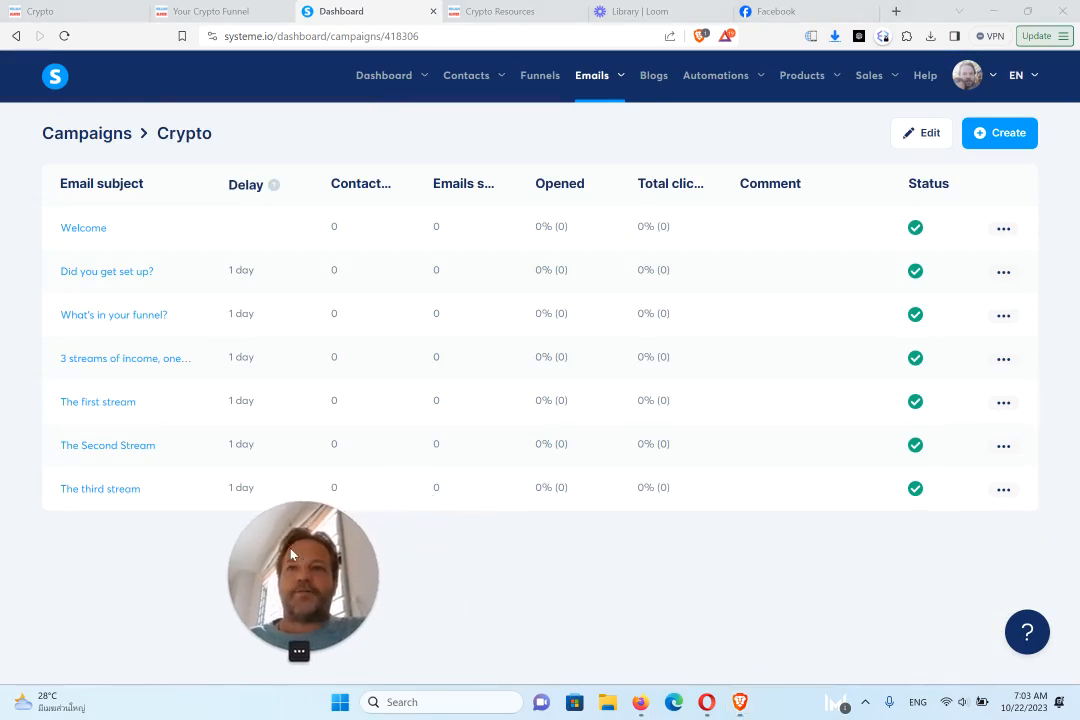
mouse_move(168, 198)
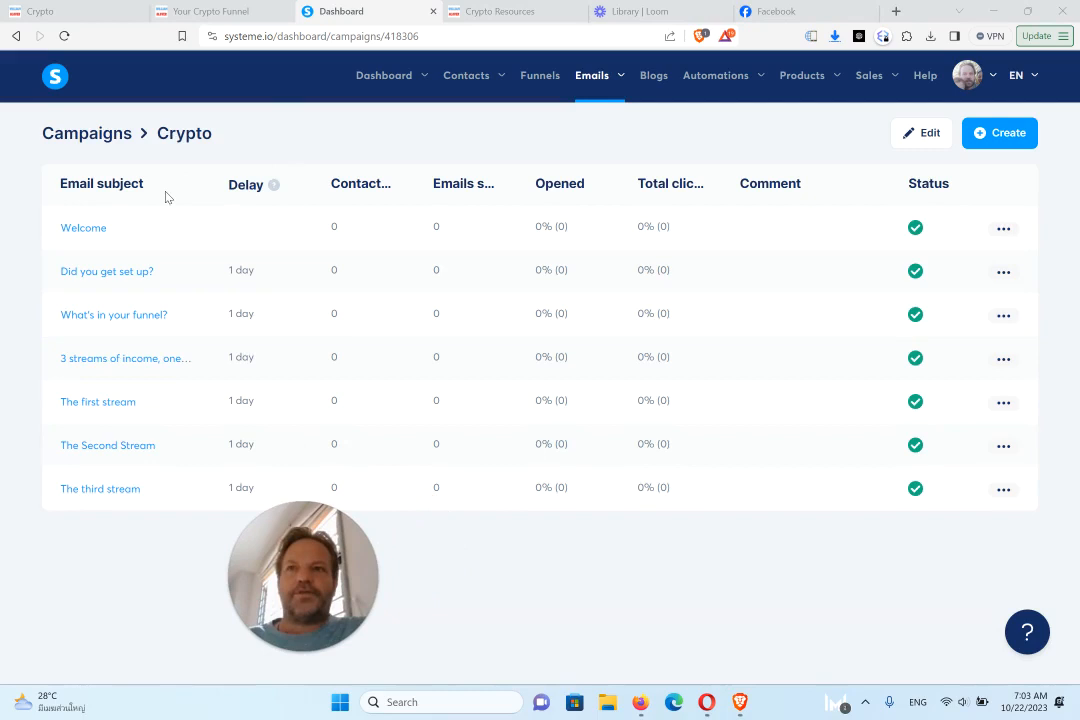
mouse_move(92, 232)
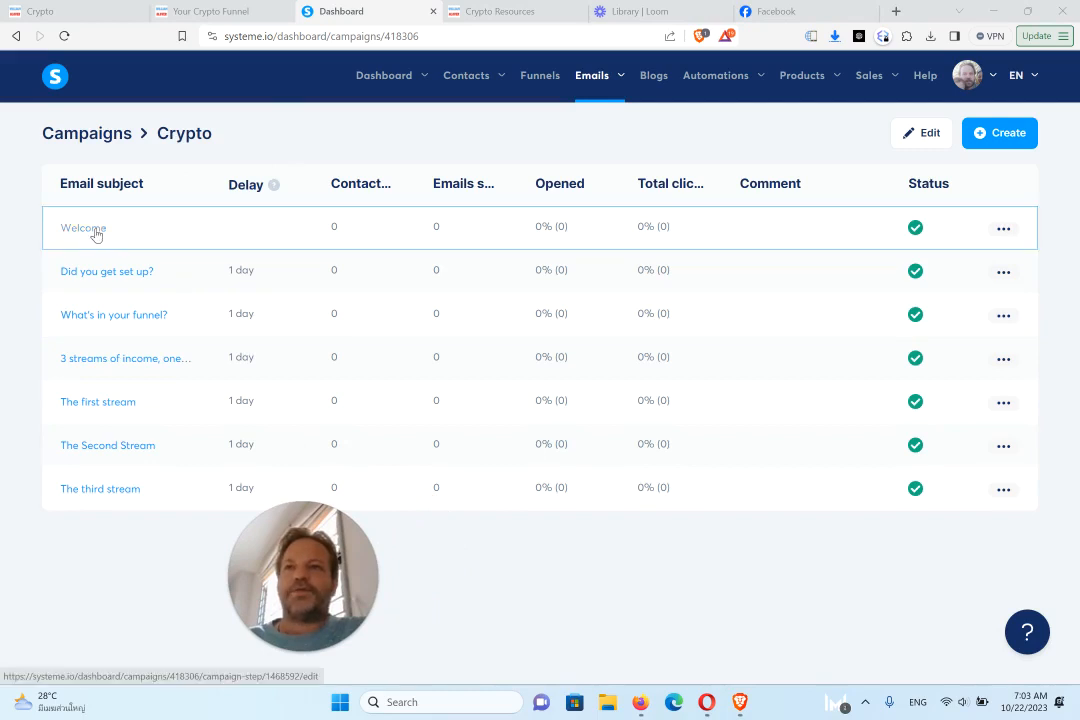
mouse_move(400, 134)
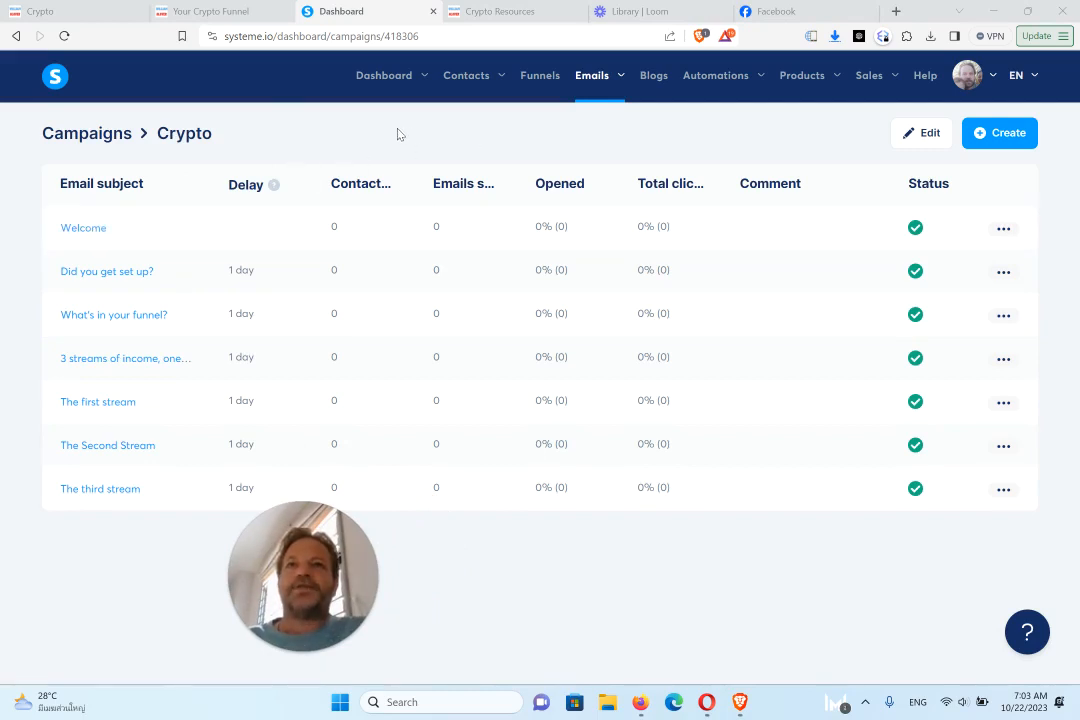
Navigate from the published funnel page back to Funnels and open the Crypto funnel
click(210, 12)
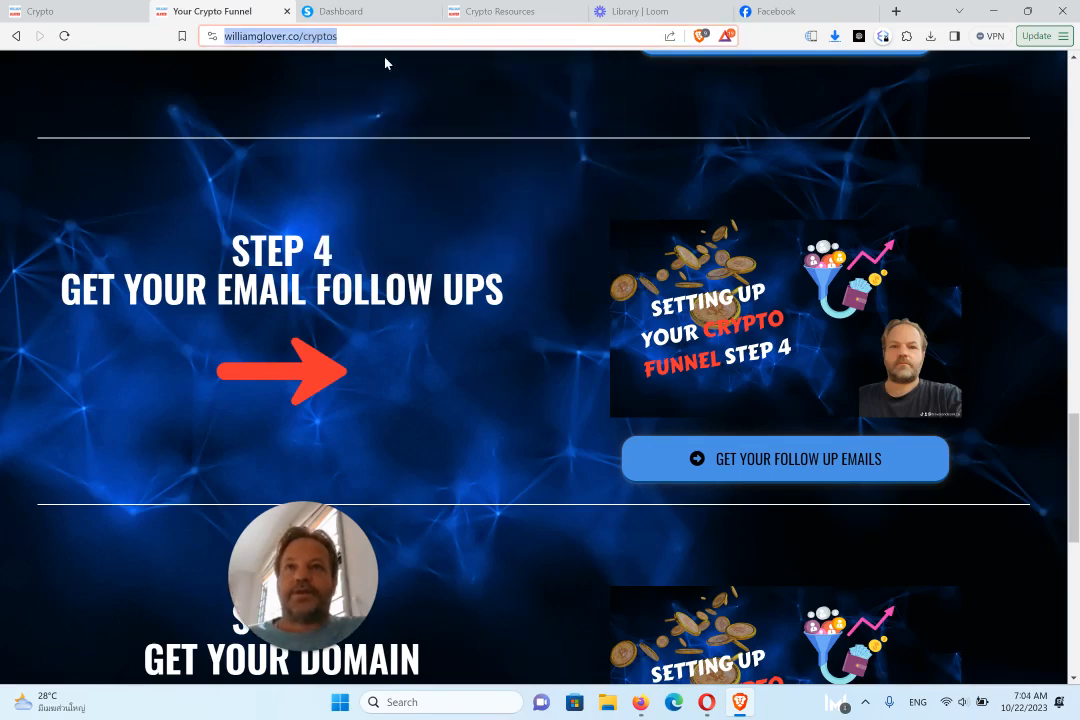
click(344, 12)
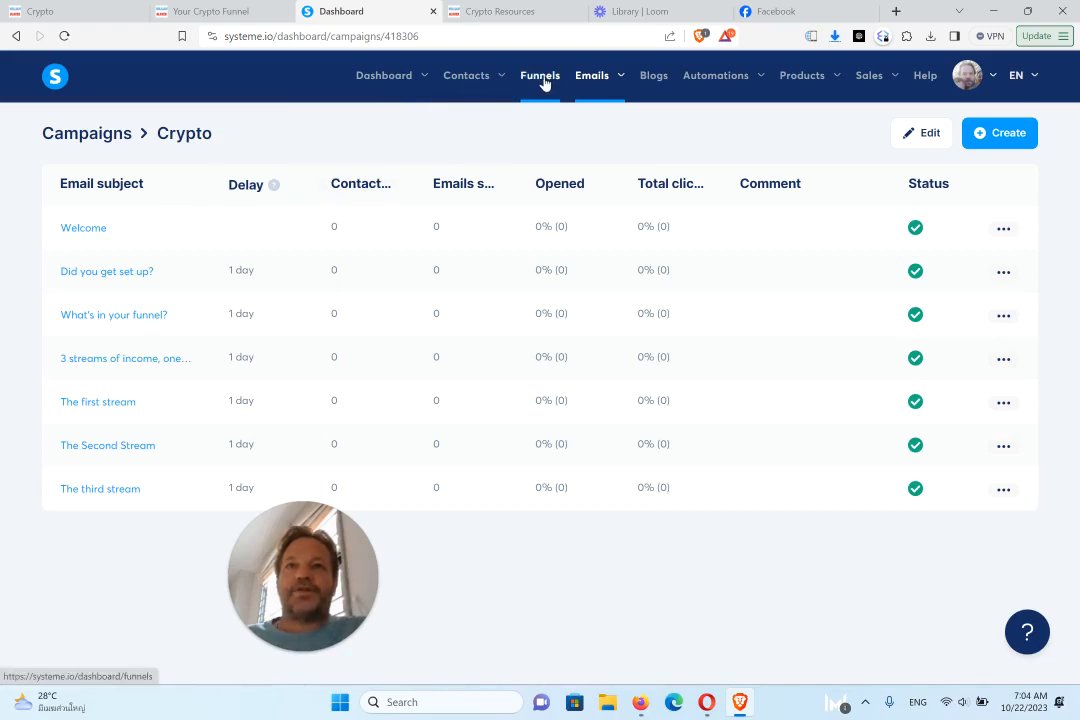
click(540, 76)
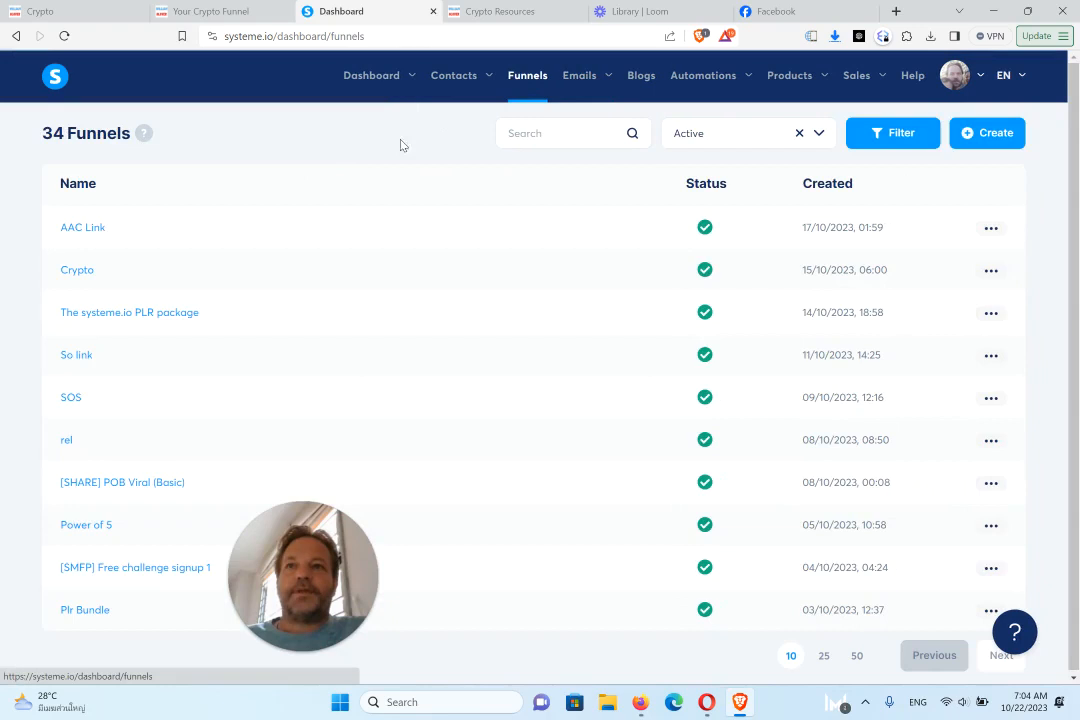
click(76, 268)
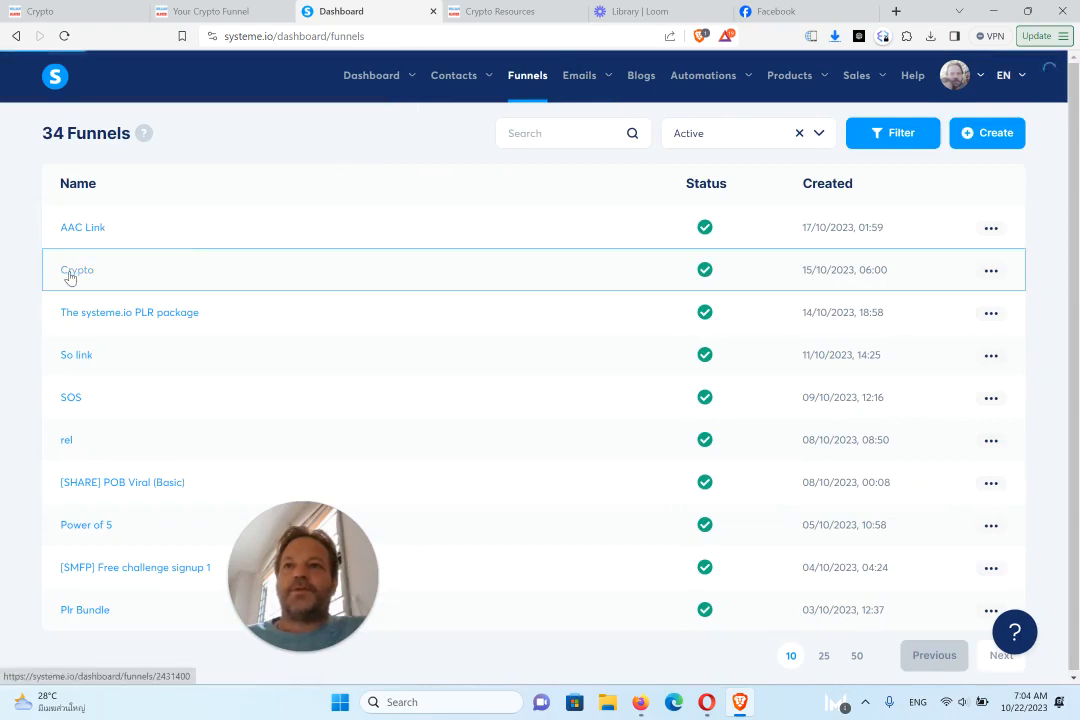
Select the Crypto Funnel sales page step and copy its page URL
click(76, 270)
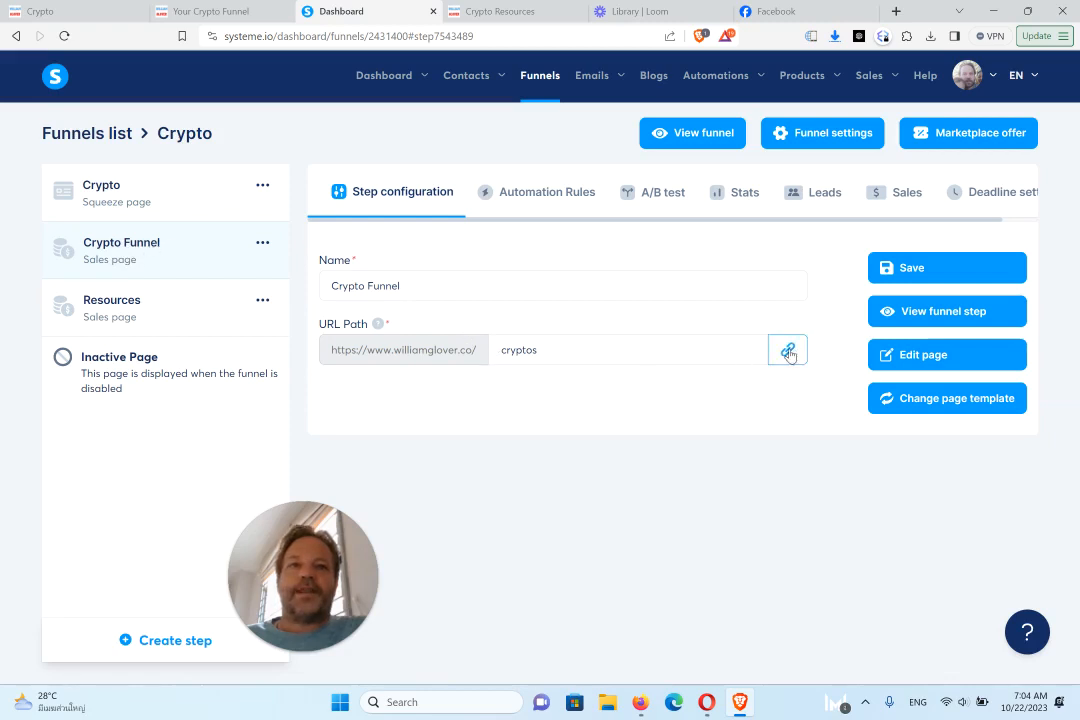
click(788, 350)
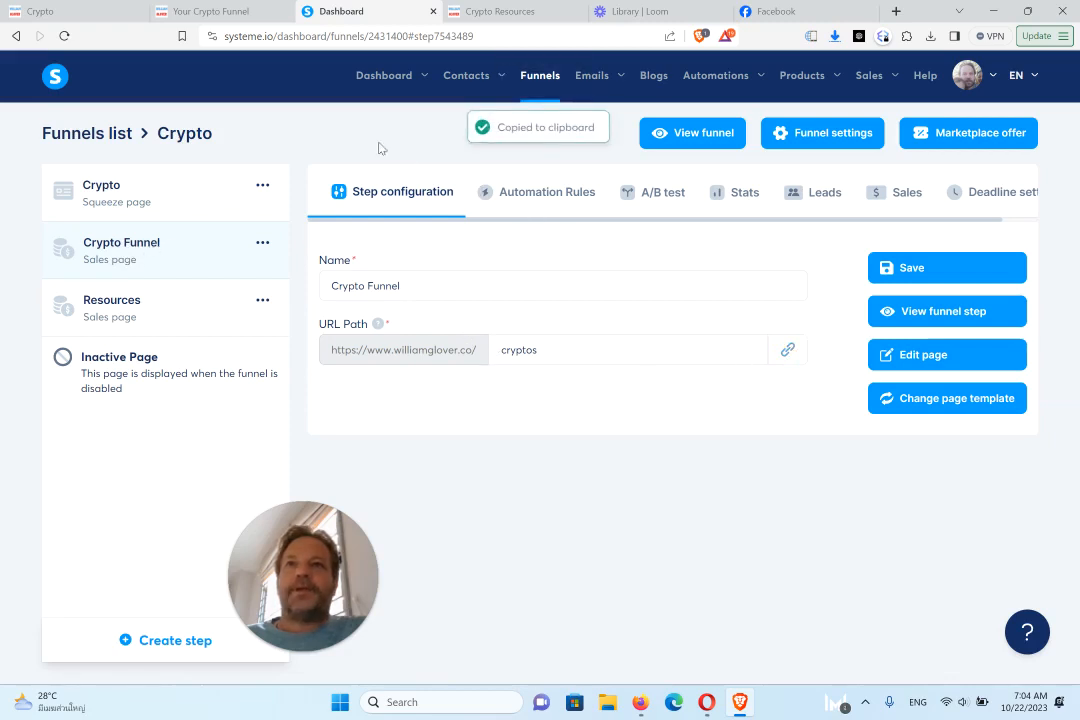
click(592, 76)
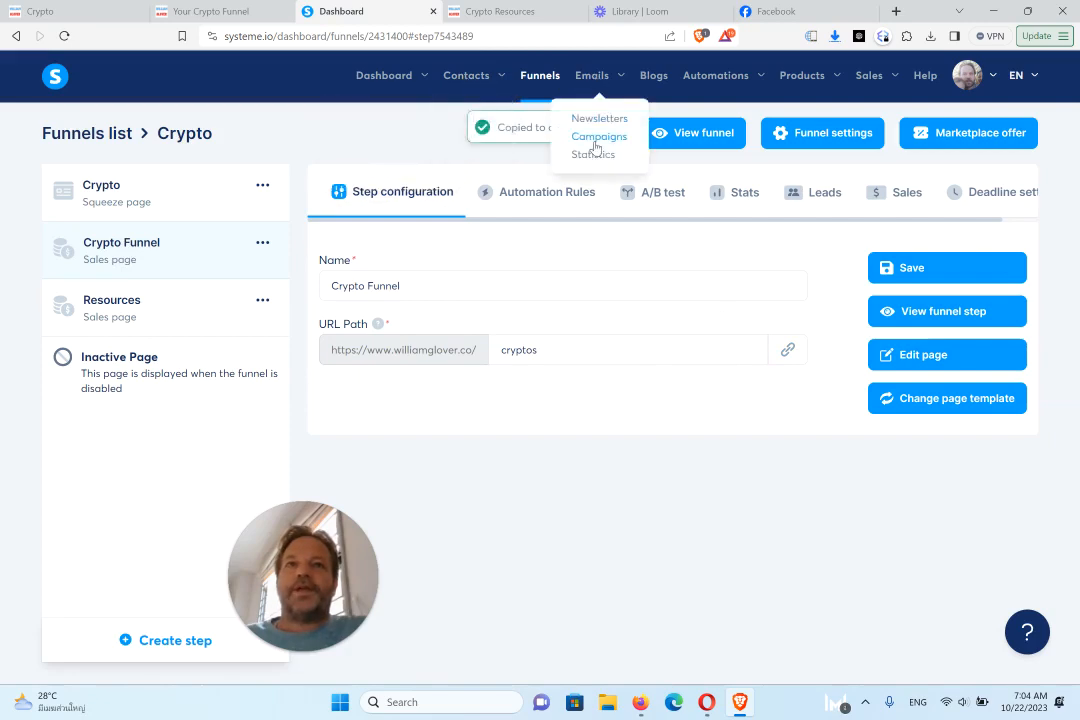
Open the Welcome email of the Crypto campaign for editing
click(600, 136)
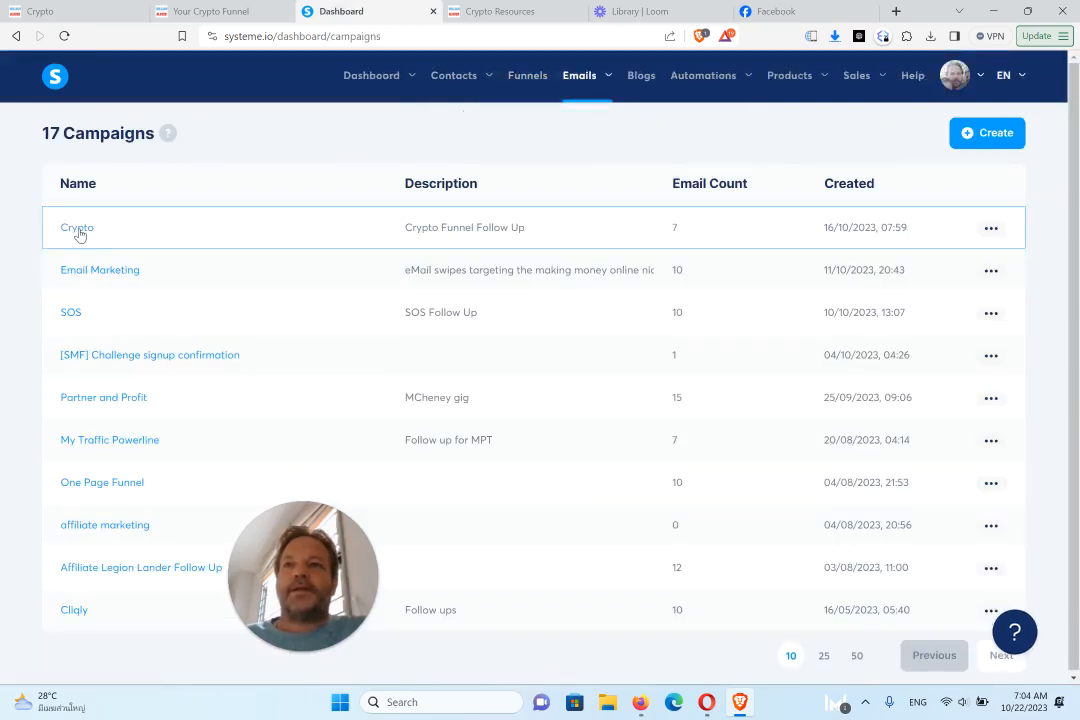
click(76, 228)
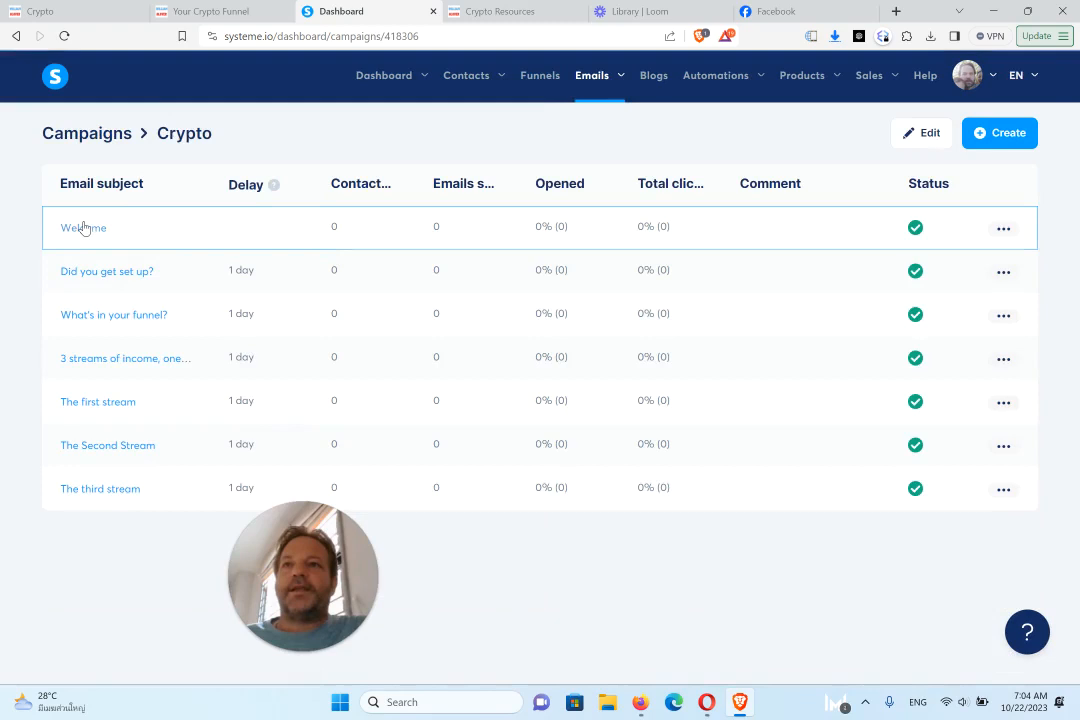
click(84, 228)
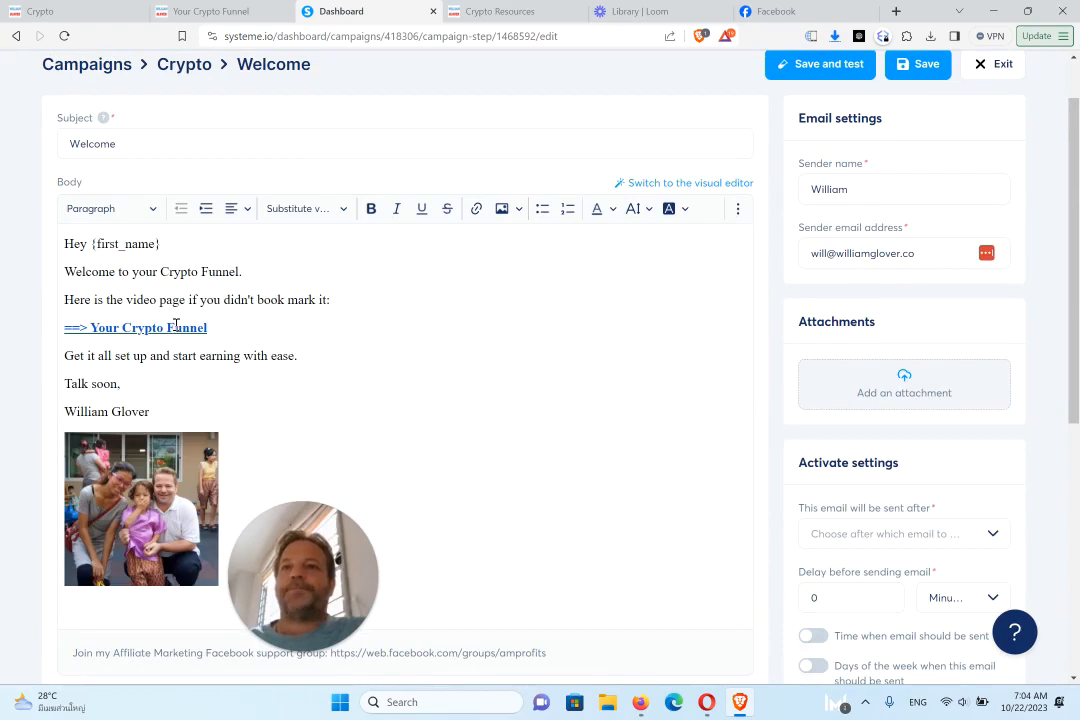
click(150, 328)
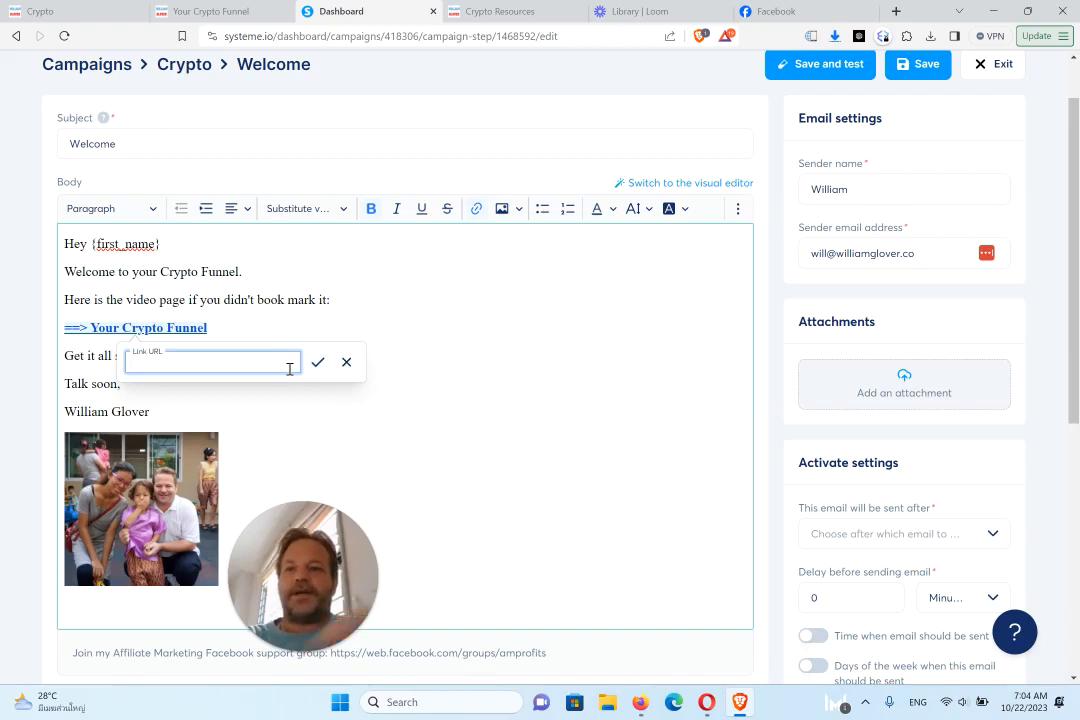
text(https://www.williamglover.co/crypto)
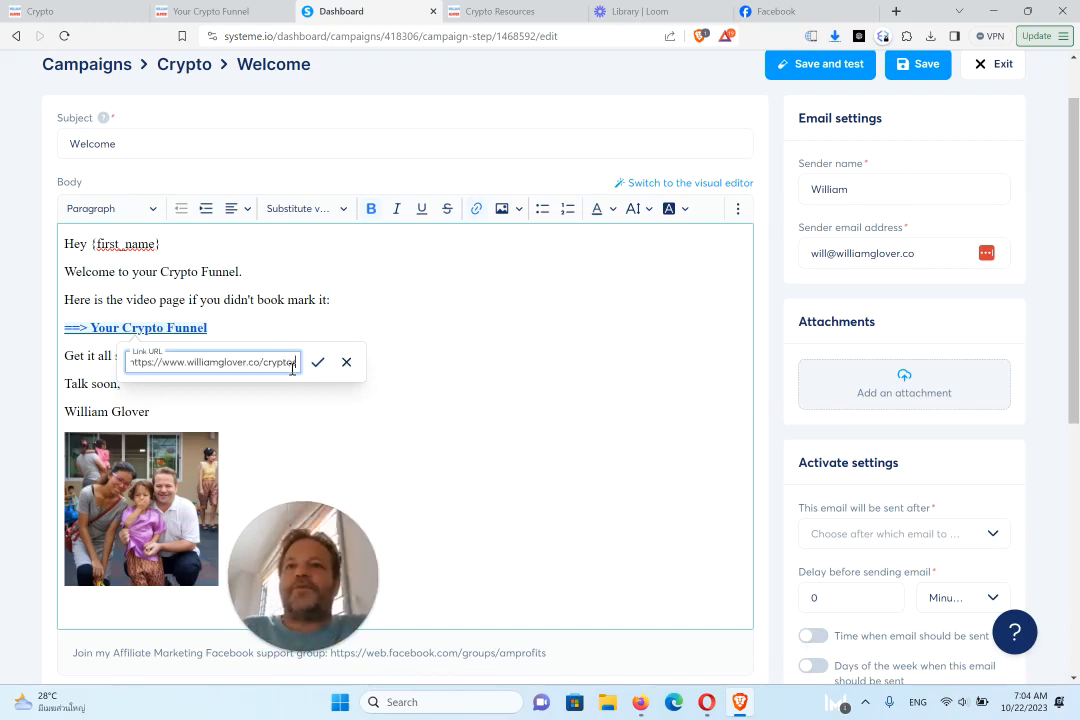
click(318, 362)
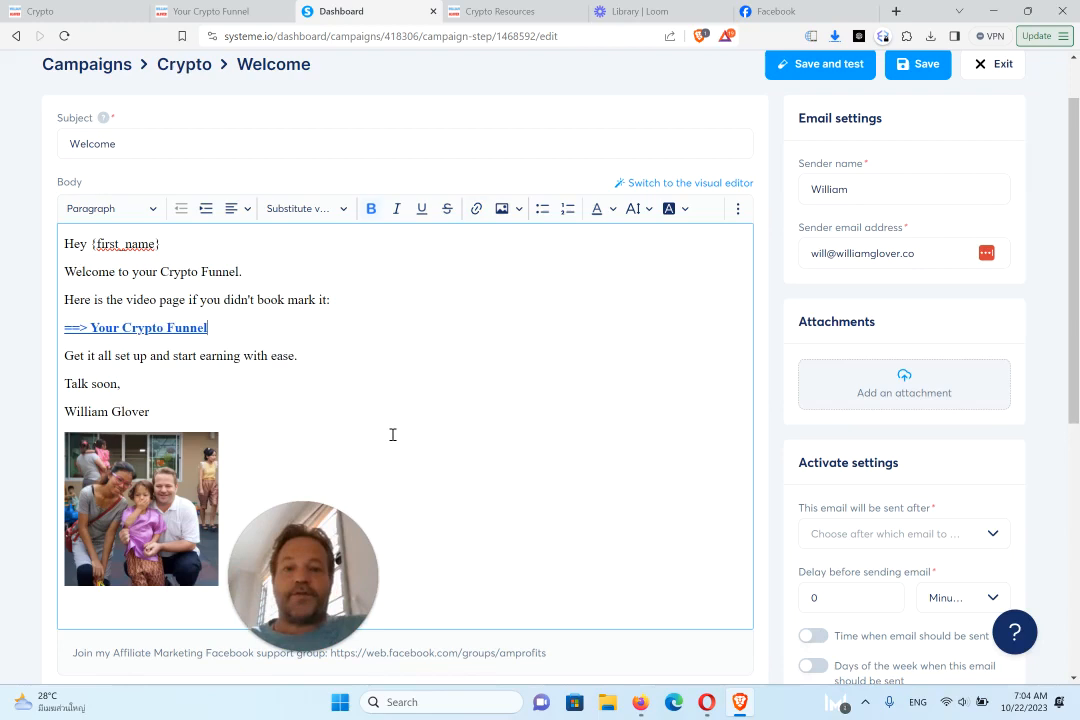
mouse_move(198, 422)
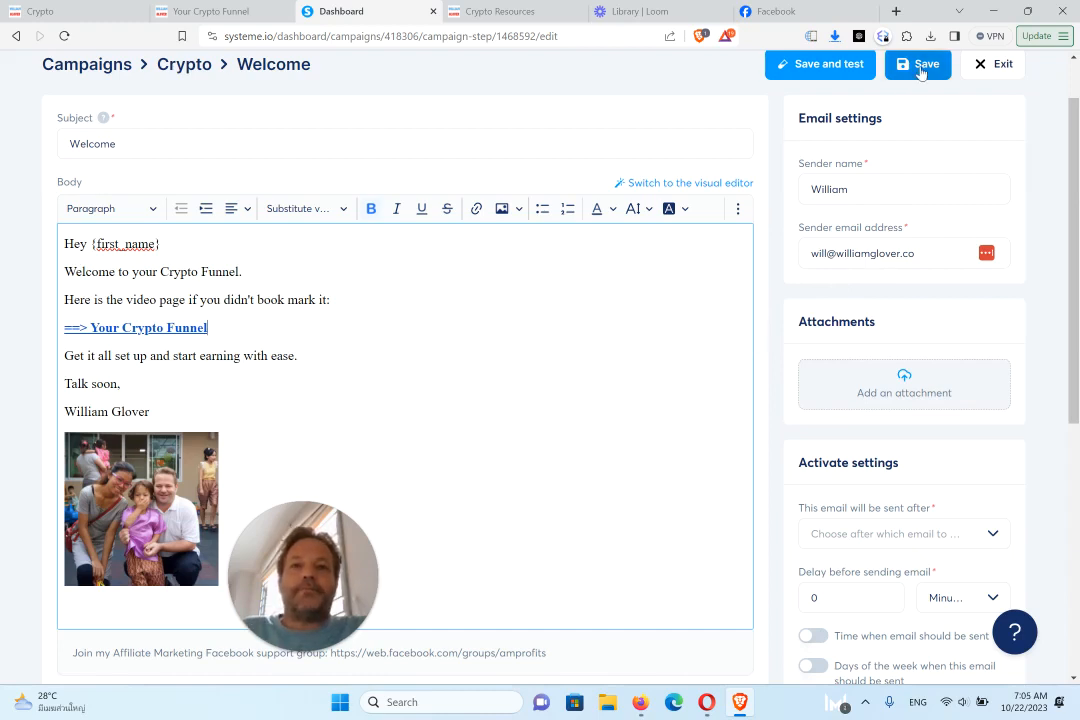
click(916, 64)
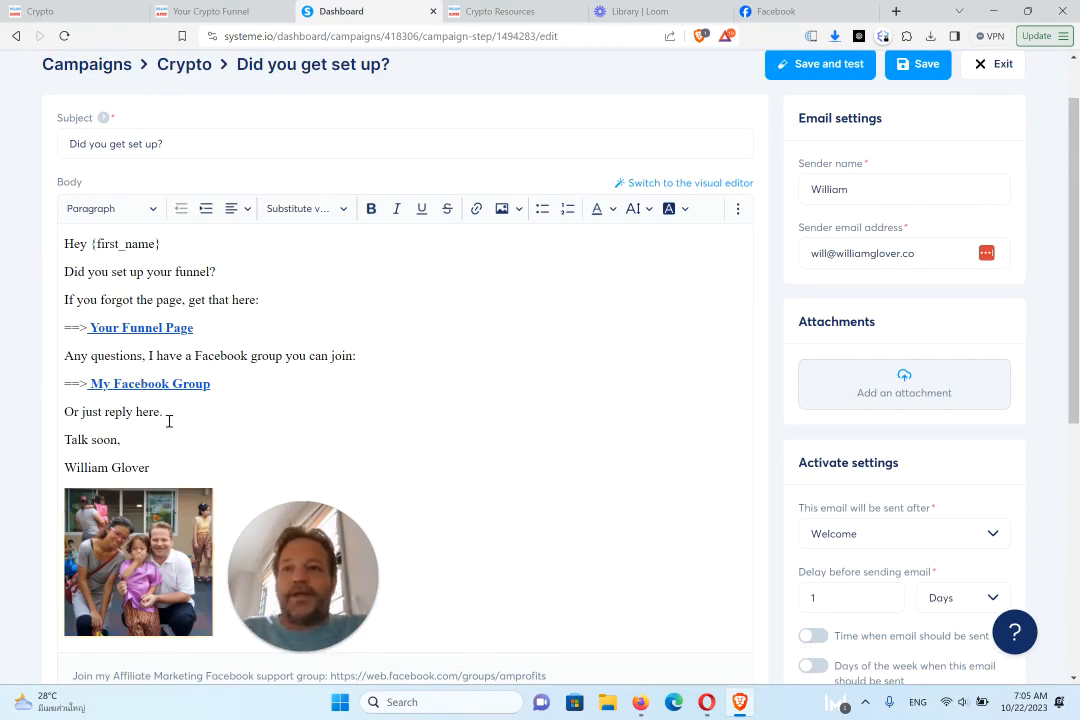
Edit below the signature in the Did you get set up? email, then leave toward the Crypto campaign
click(138, 560)
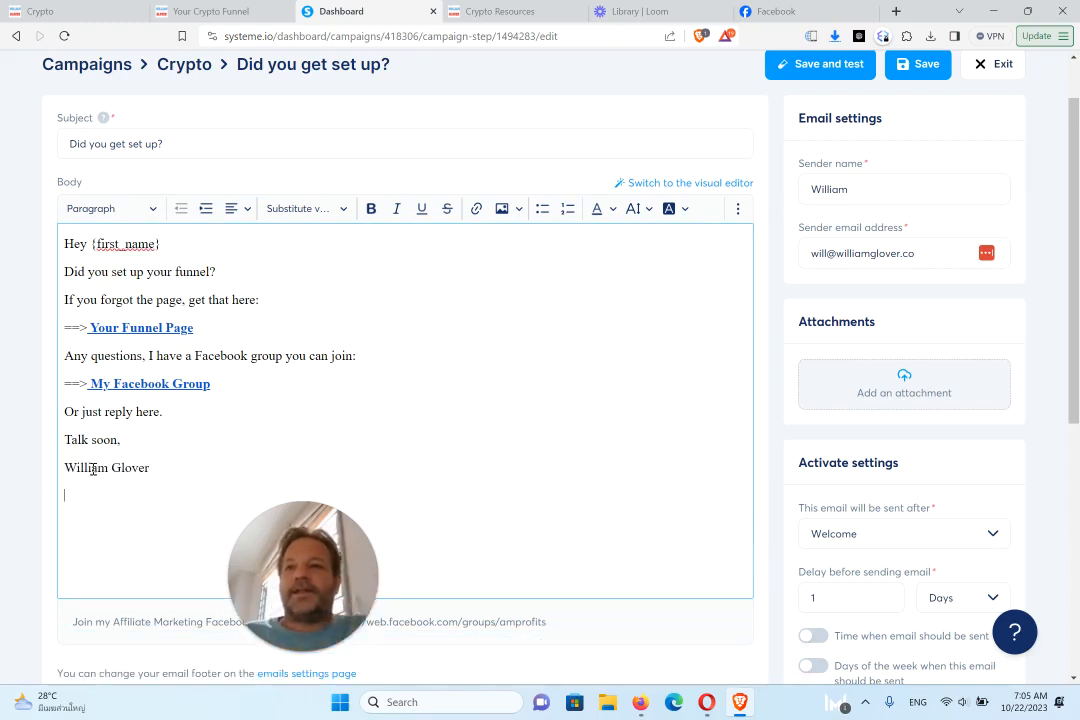
mouse_move(732, 308)
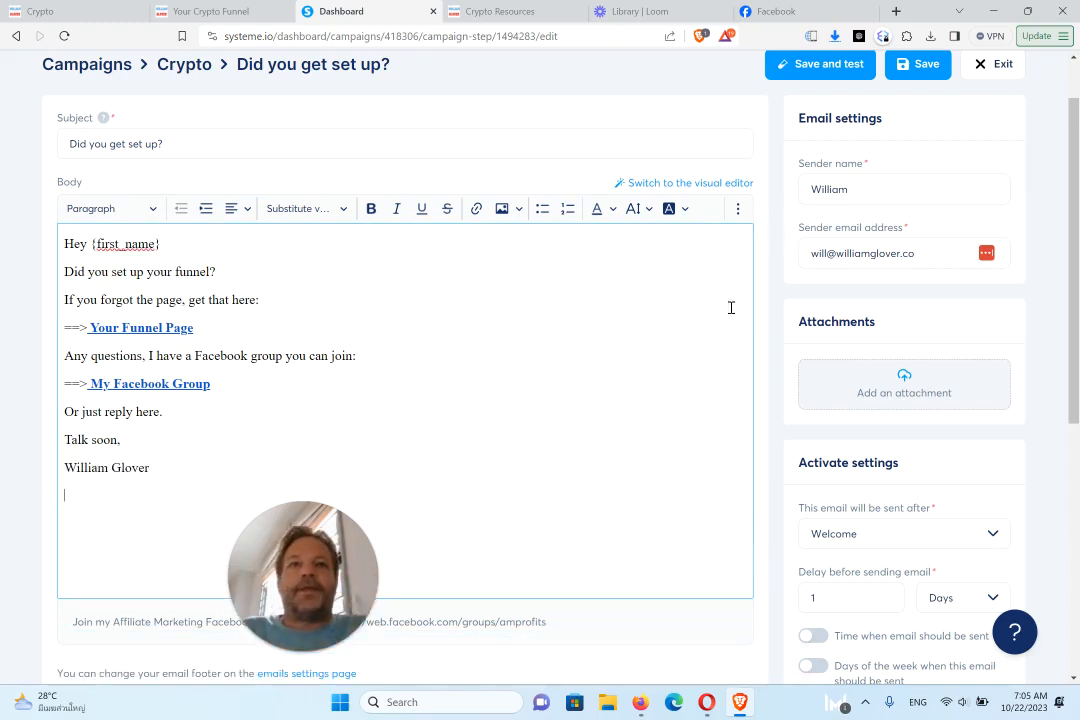
mouse_move(184, 64)
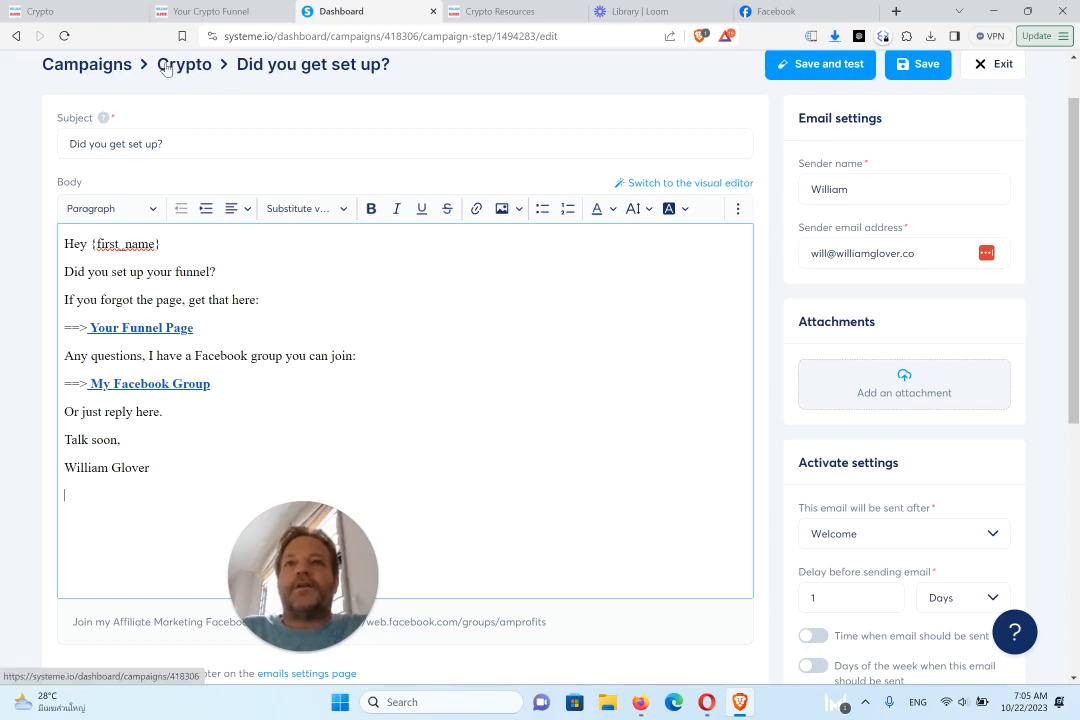
click(1000, 62)
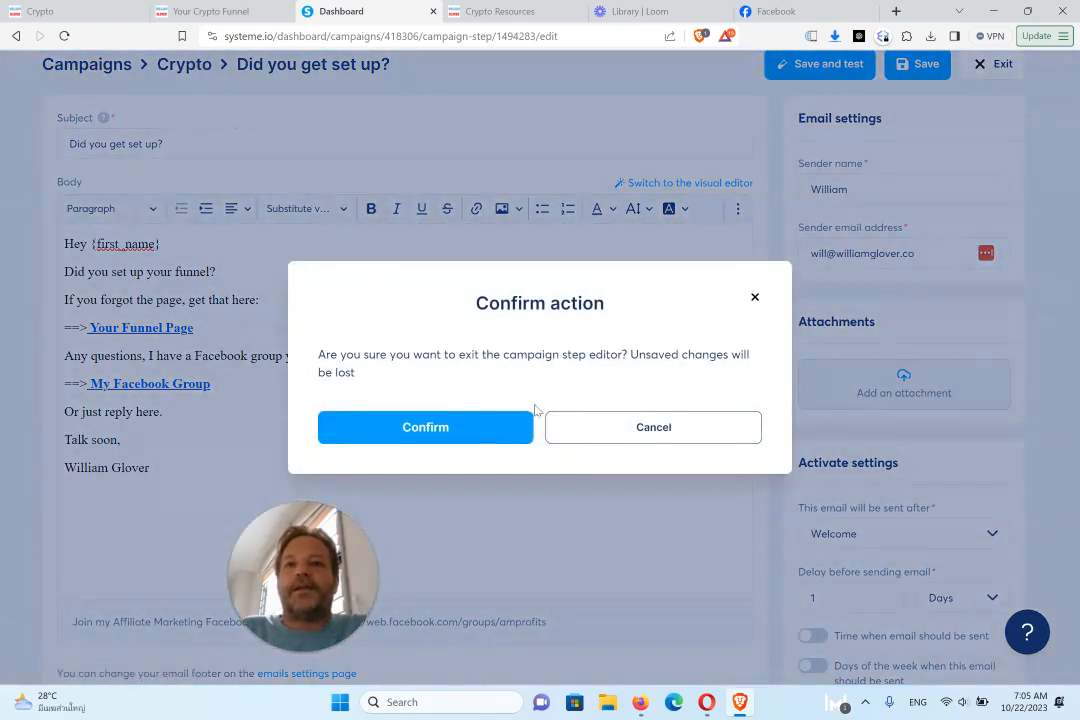
Confirm leaving without saving and return to the Crypto campaign's email list
click(420, 428)
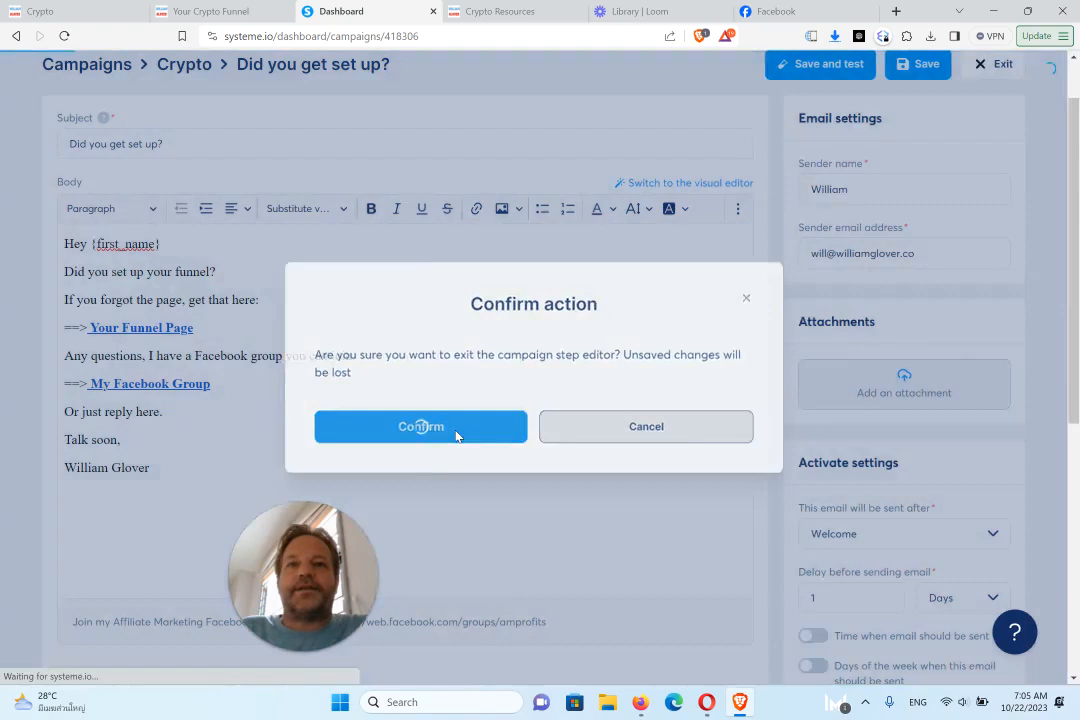
click(420, 426)
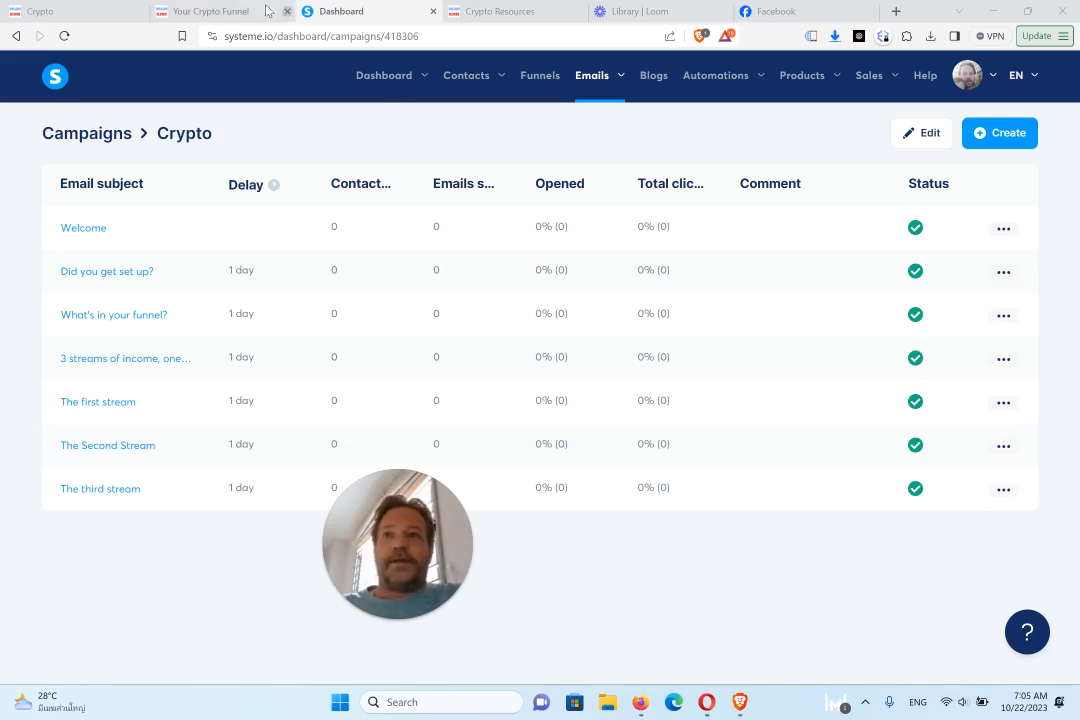
click(212, 12)
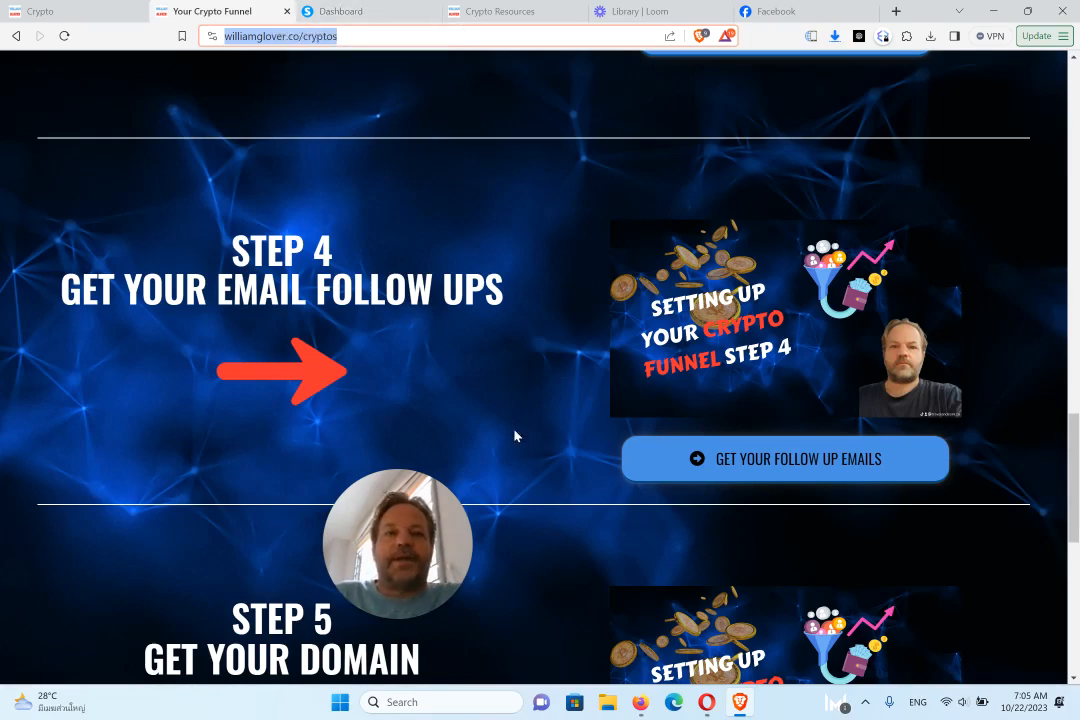
click(352, 12)
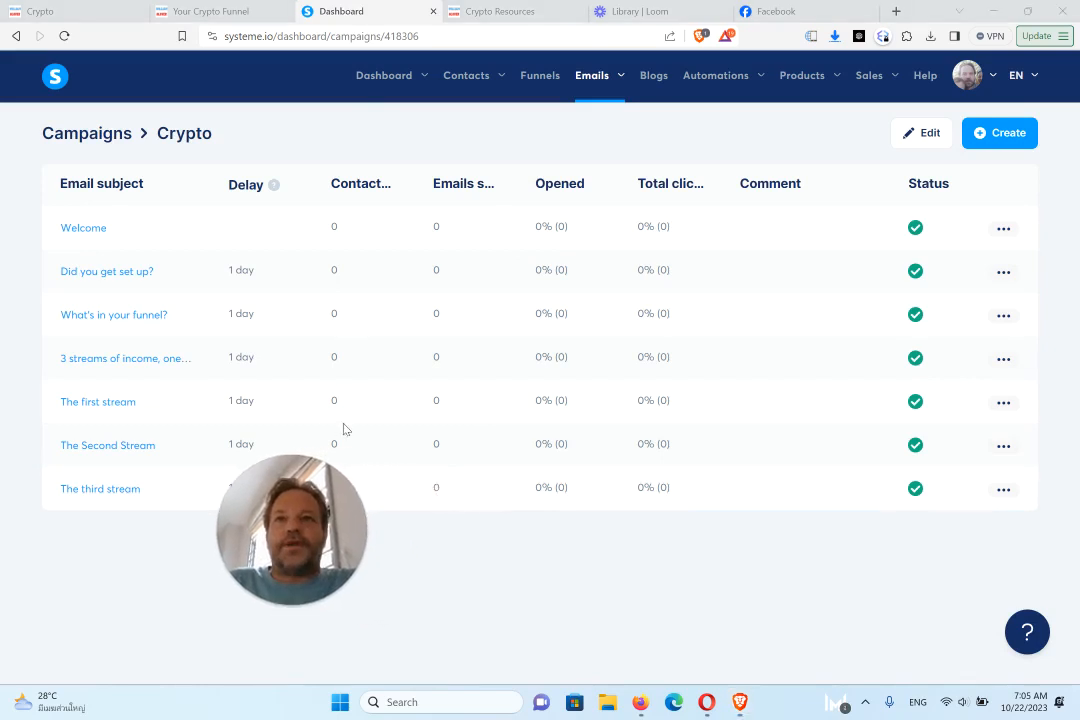
mouse_move(452, 120)
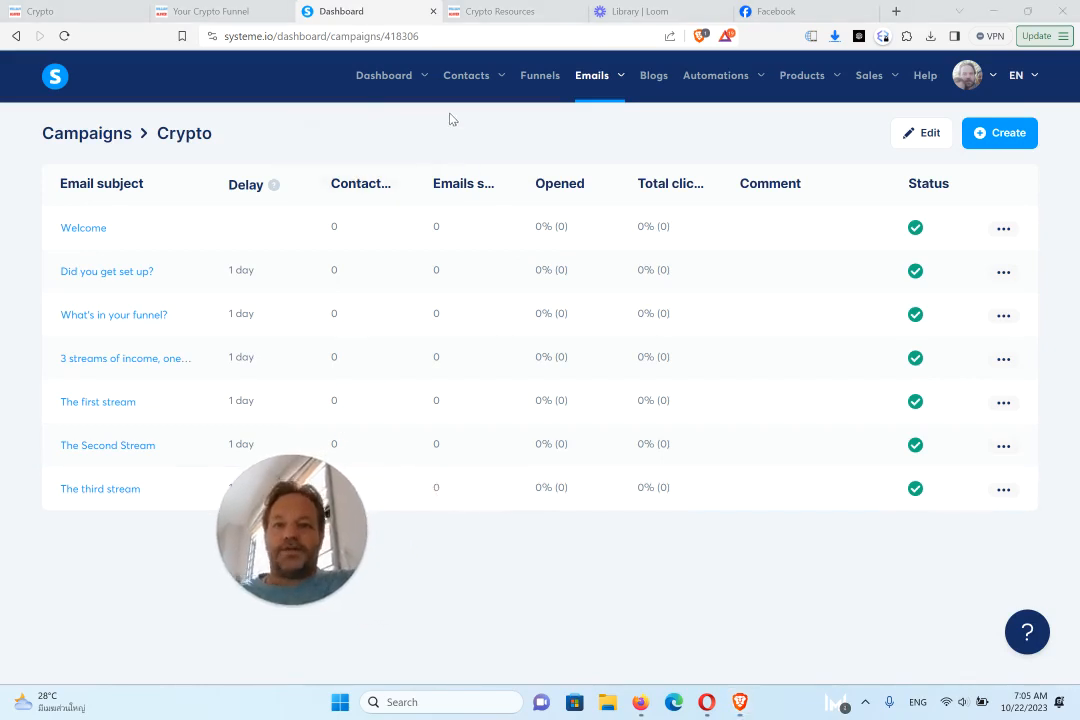
Open the Crypto funnel's Crypto squeeze page step and view its empty automation rules
click(384, 76)
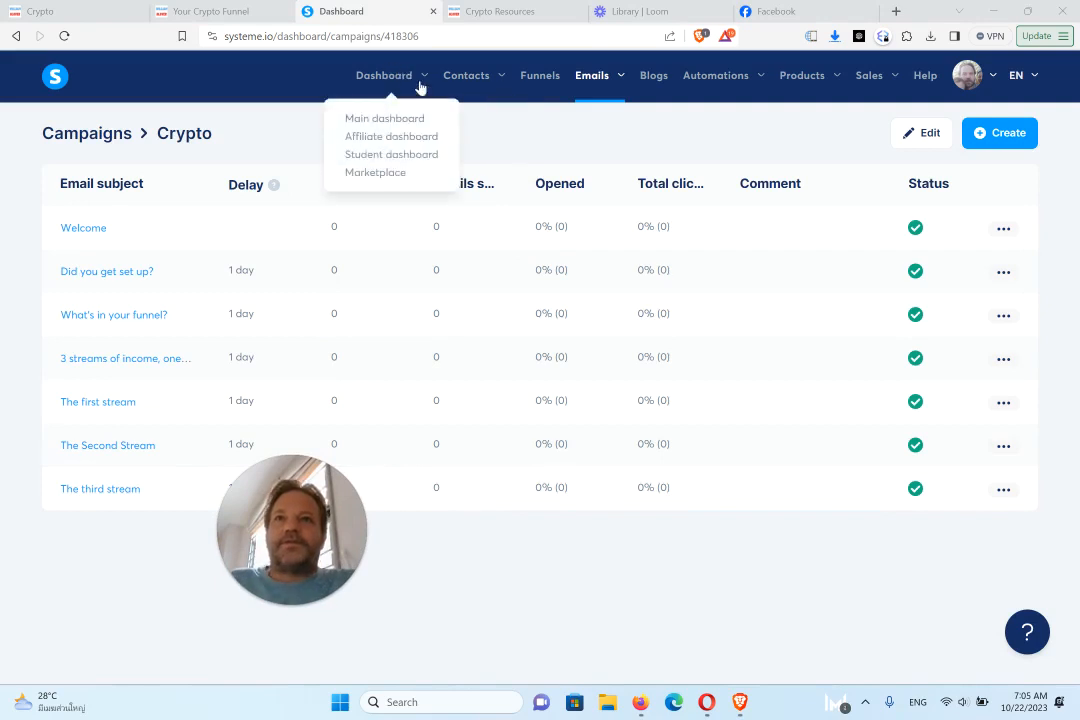
click(532, 76)
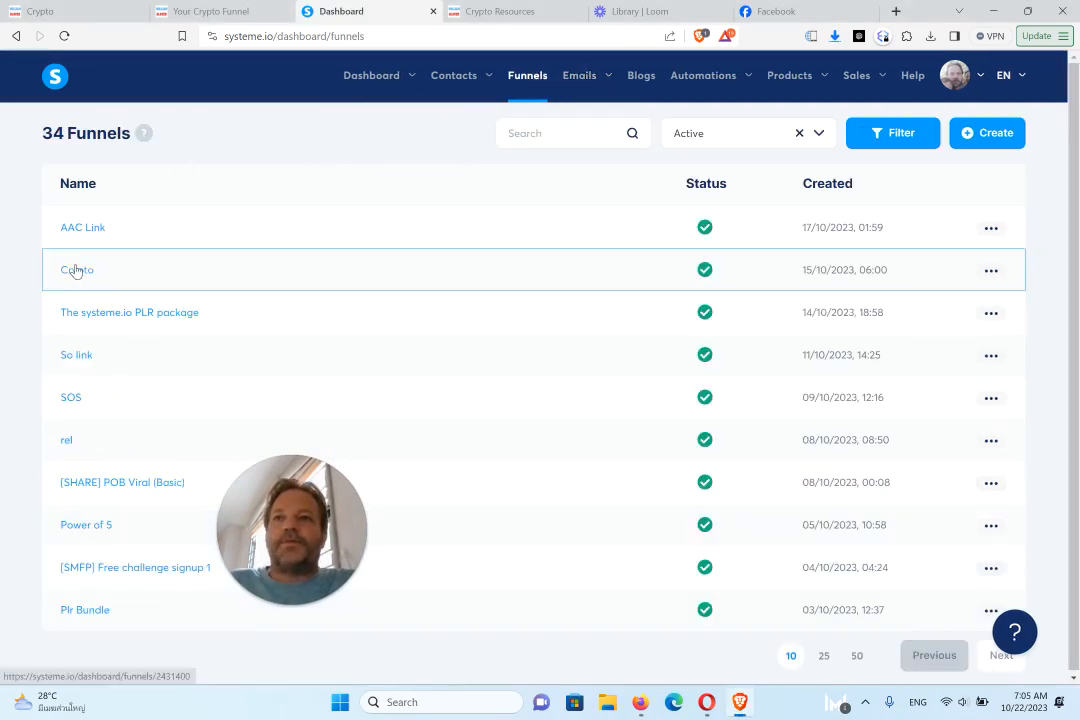
click(76, 270)
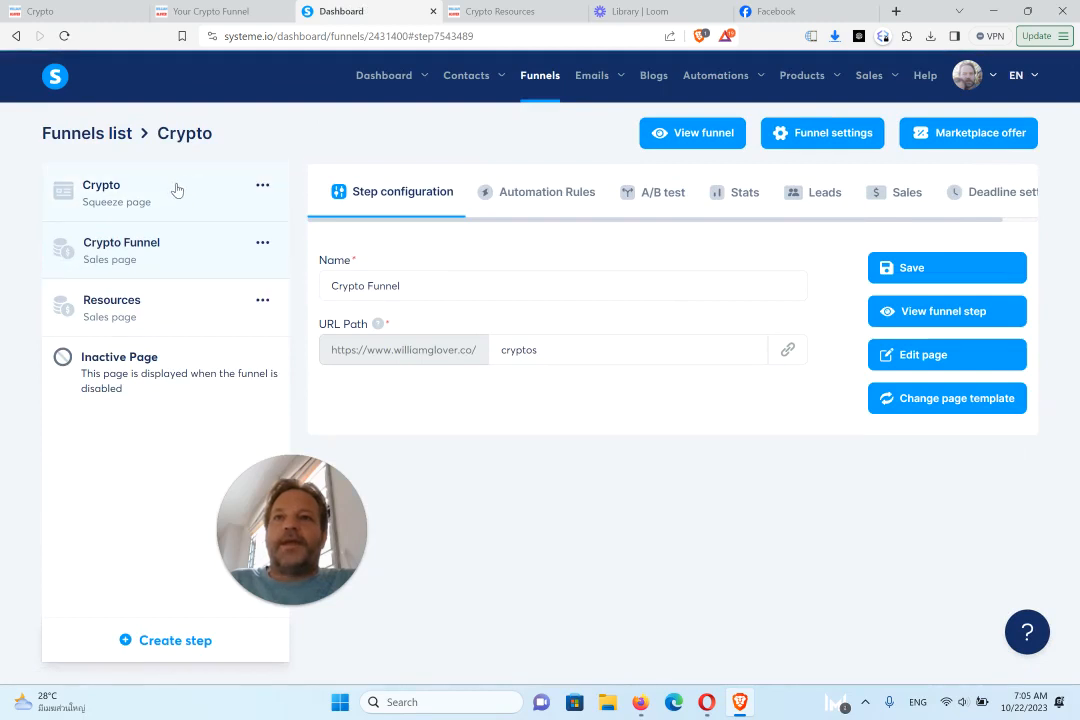
mouse_move(194, 218)
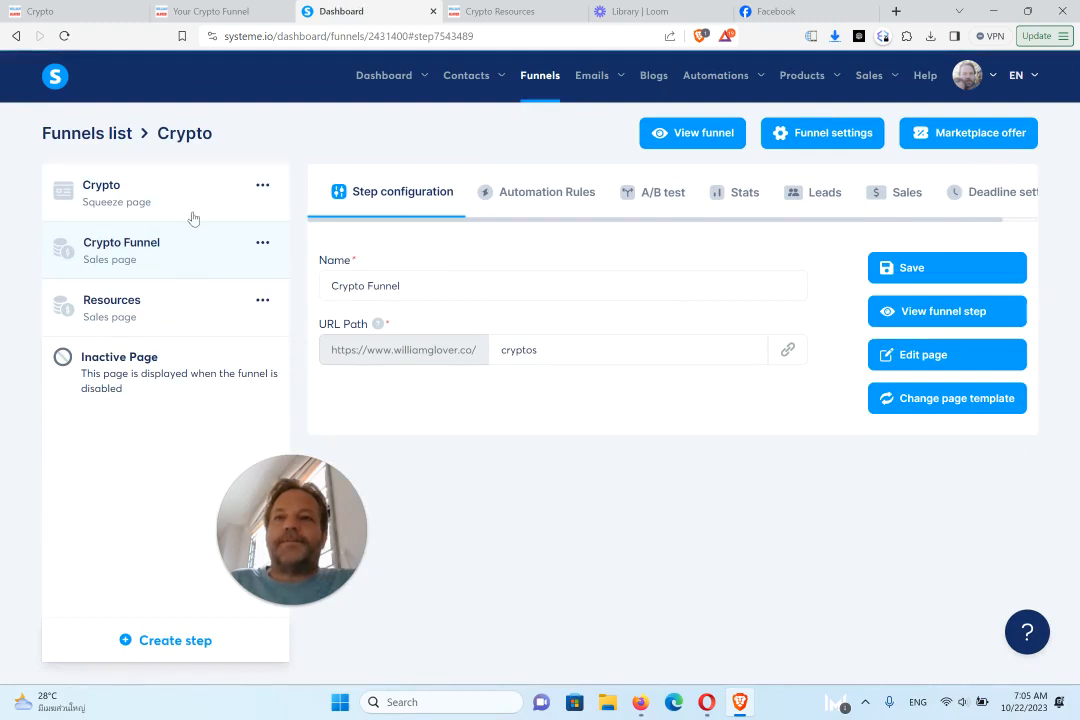
click(100, 184)
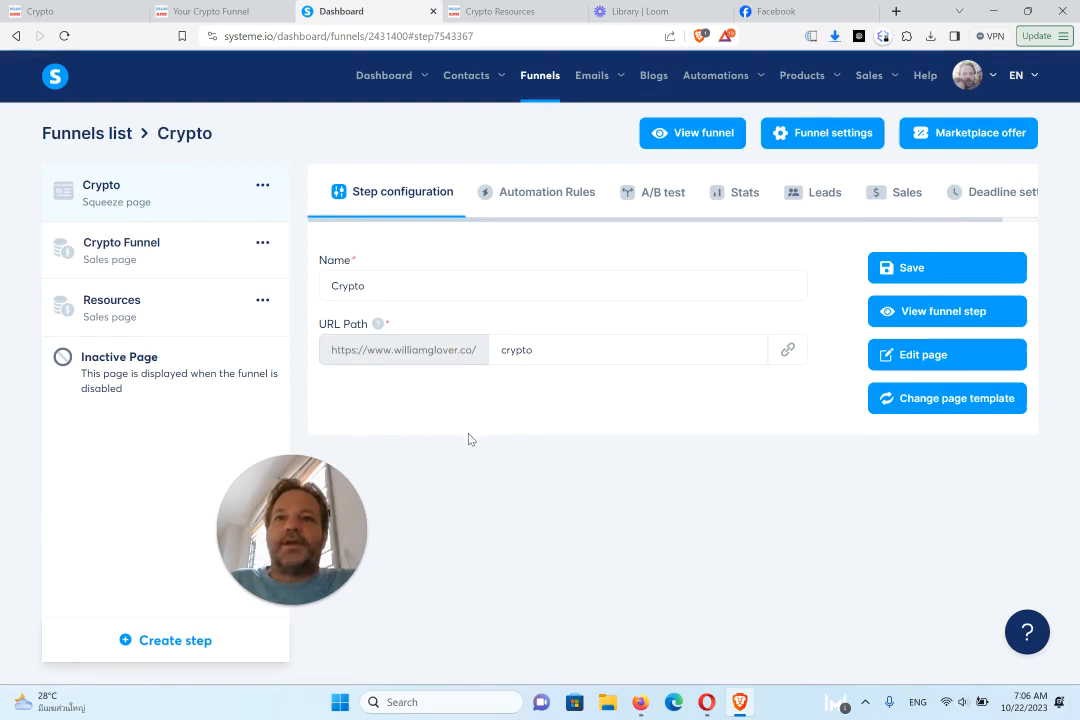
mouse_move(548, 208)
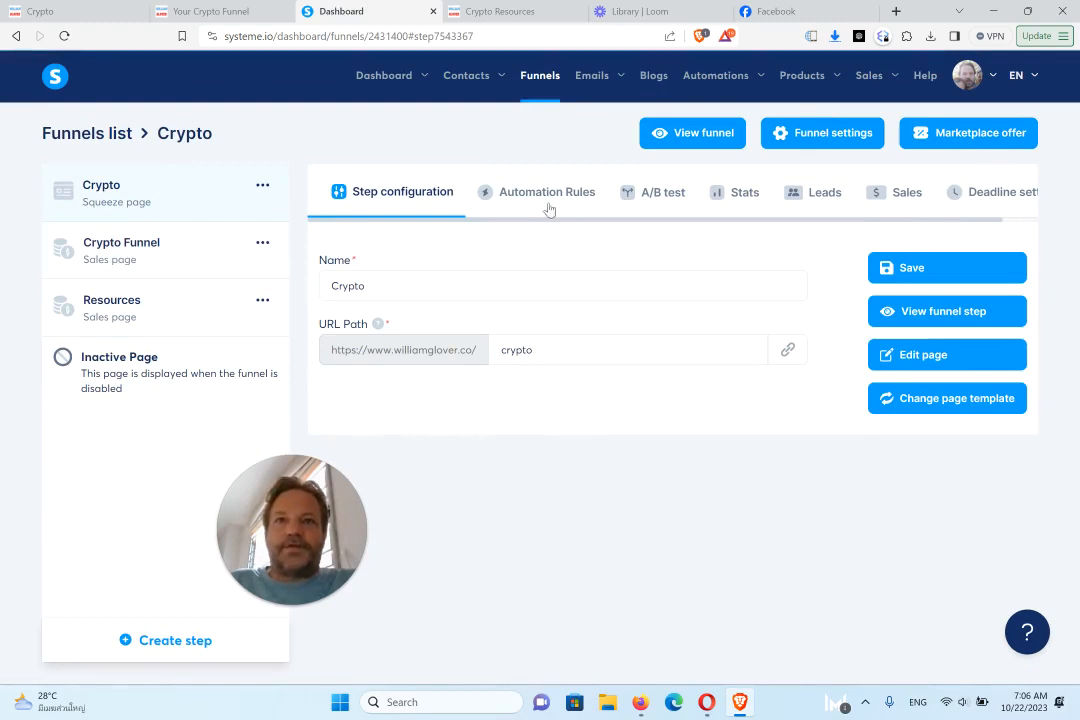
click(548, 192)
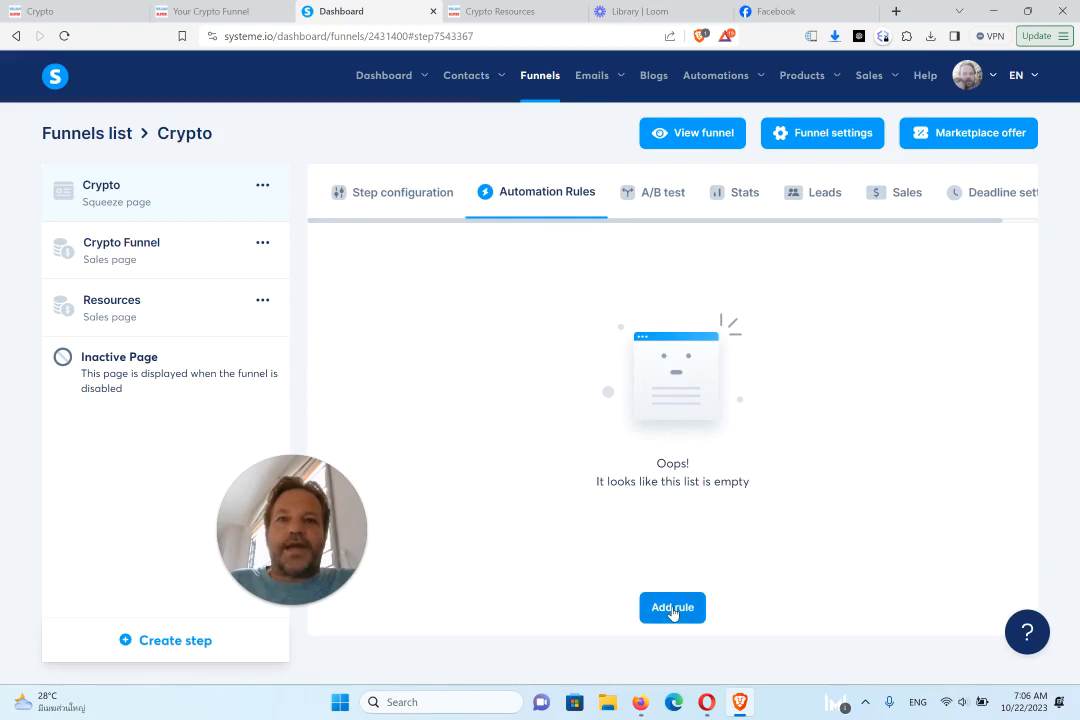
Add a new rule triggered by the squeeze page form subscription and open it
click(672, 608)
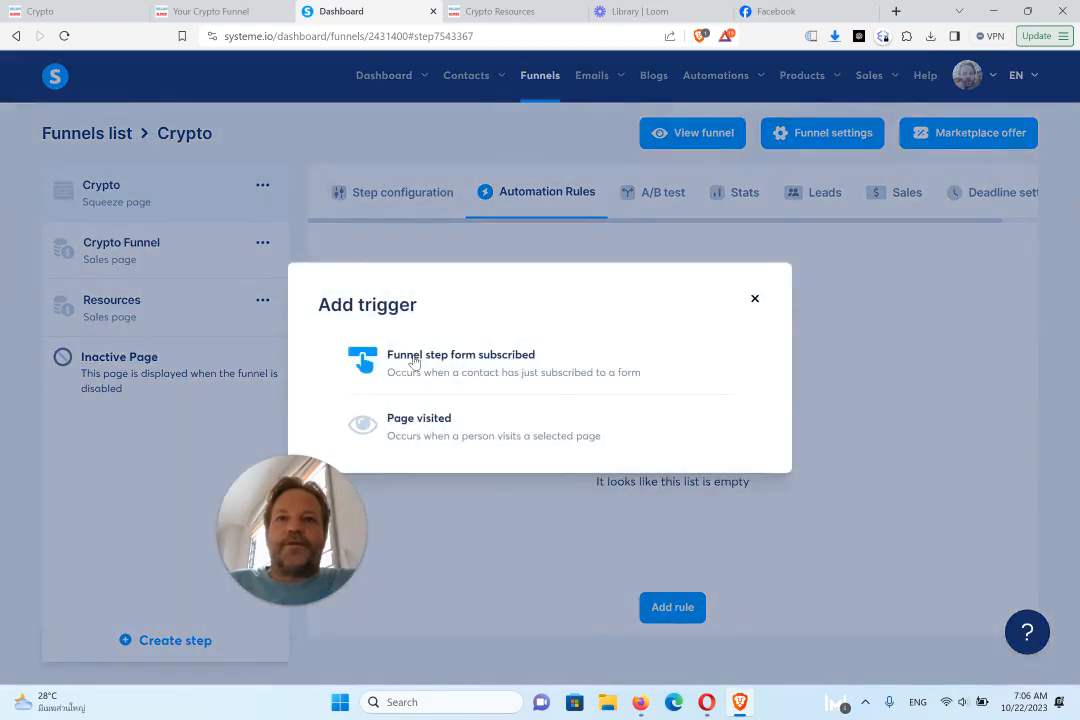
mouse_move(476, 362)
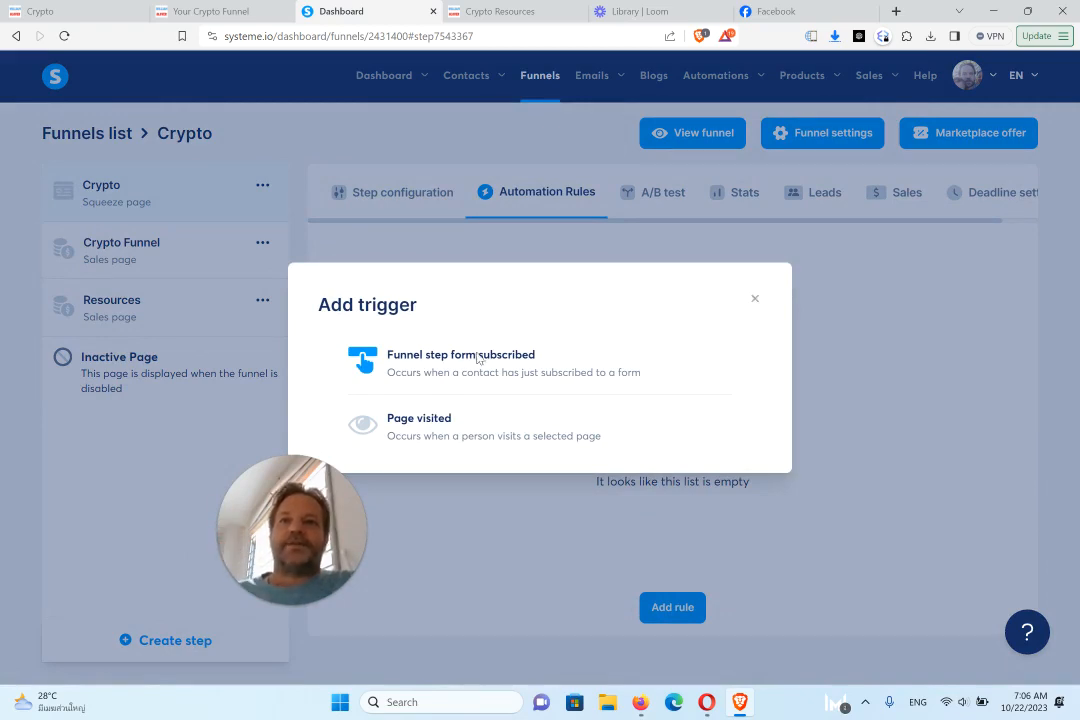
click(460, 364)
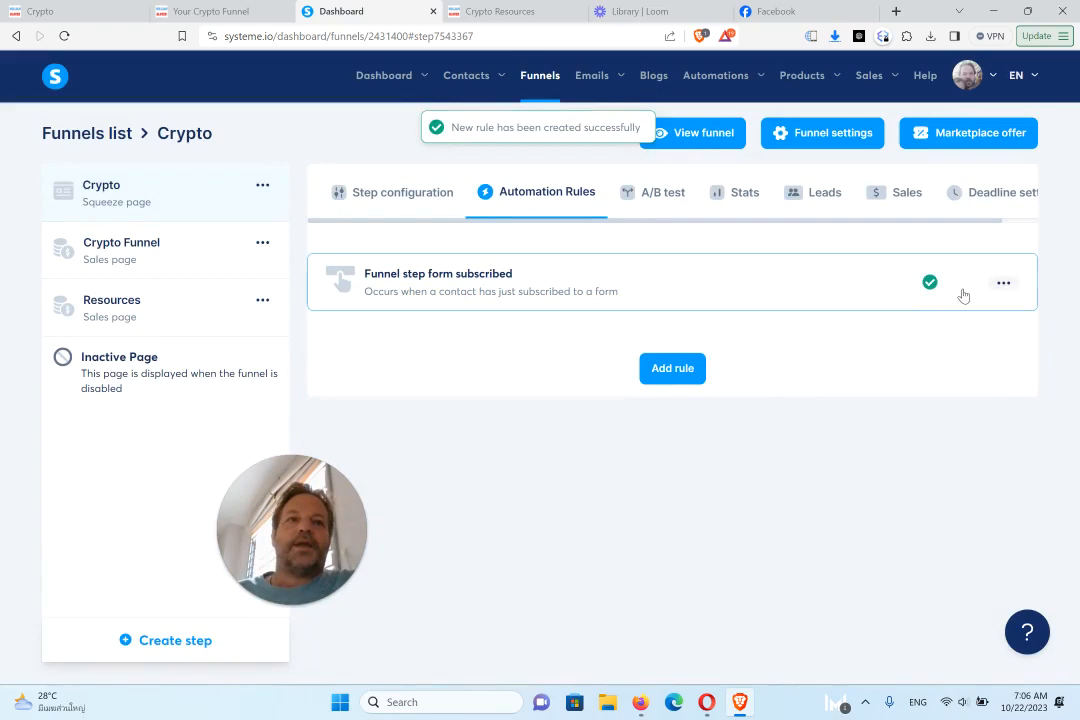
mouse_move(456, 280)
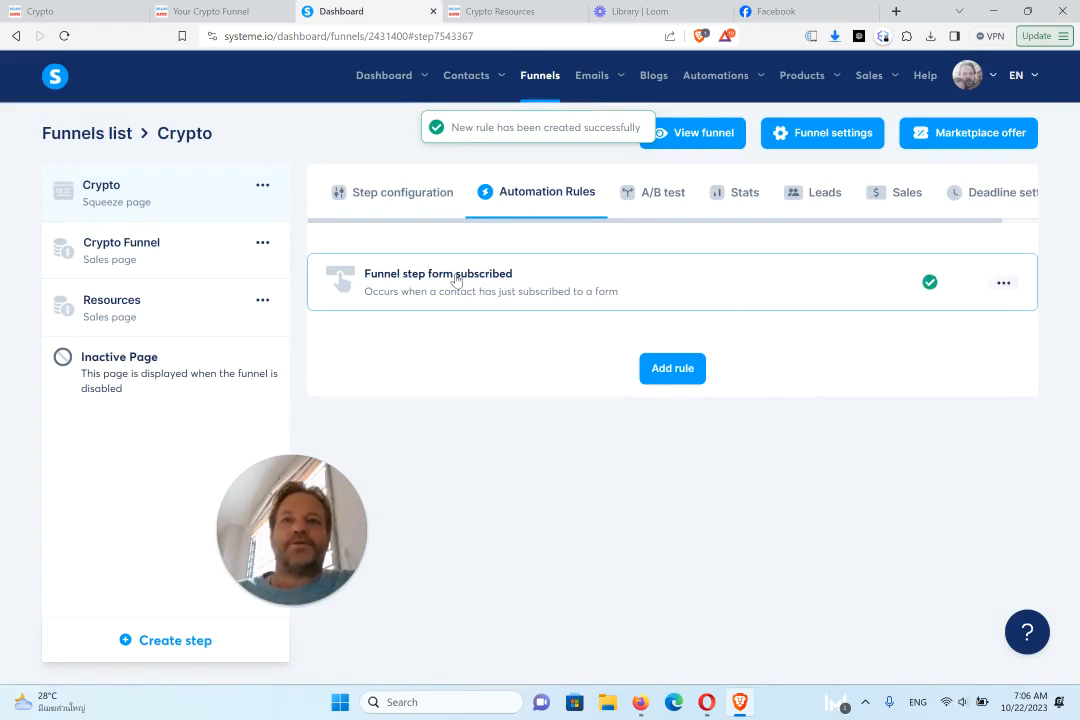
click(438, 282)
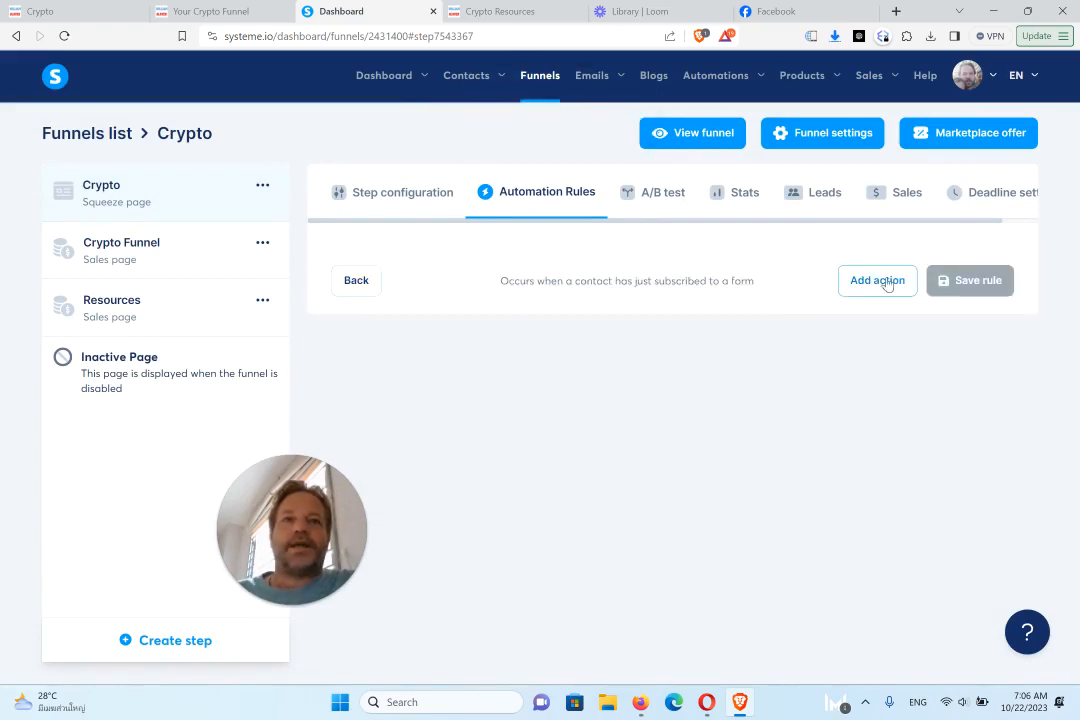
Give the rule a Subscribe to campaign action targeting Crypto and save it
click(876, 280)
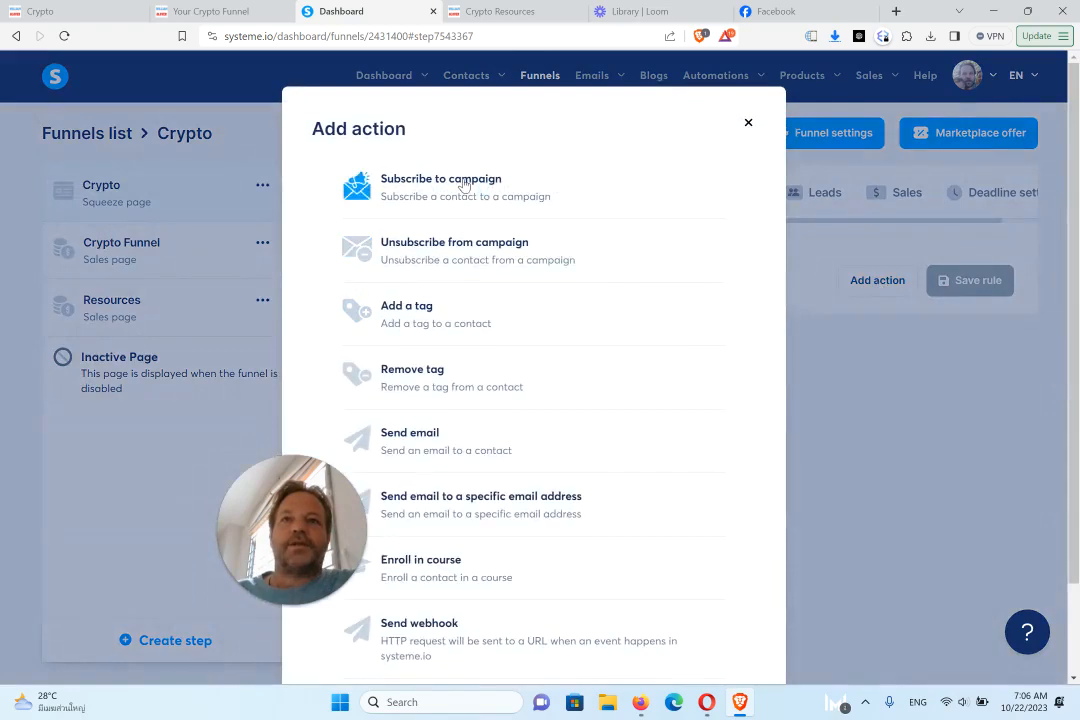
click(440, 188)
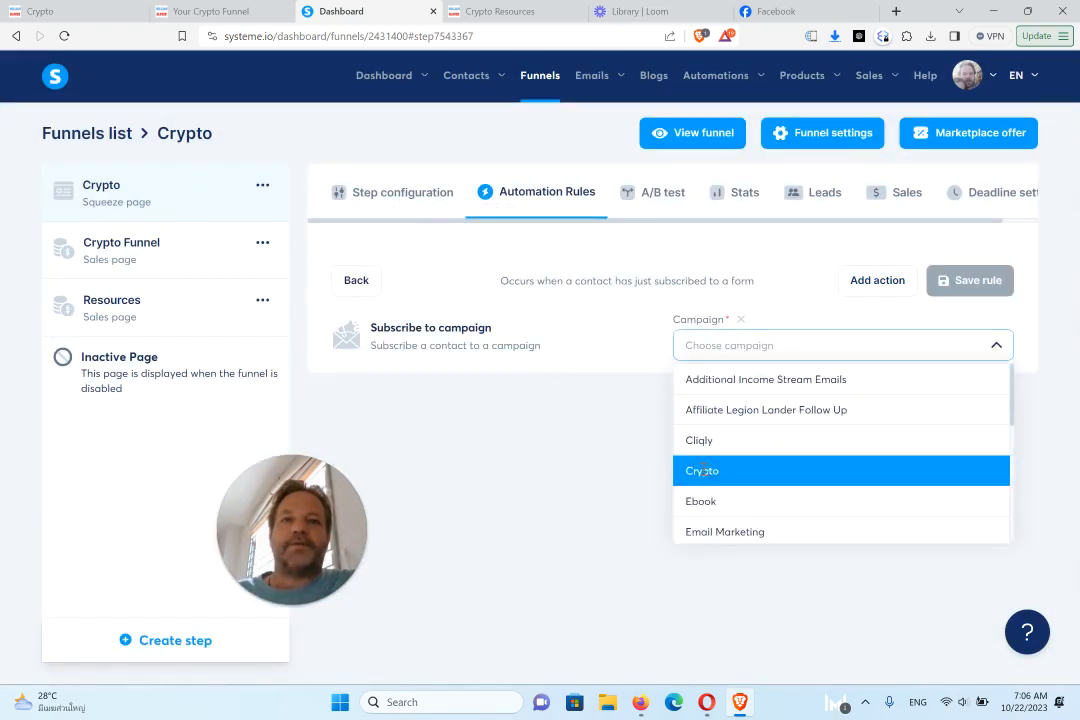
click(702, 470)
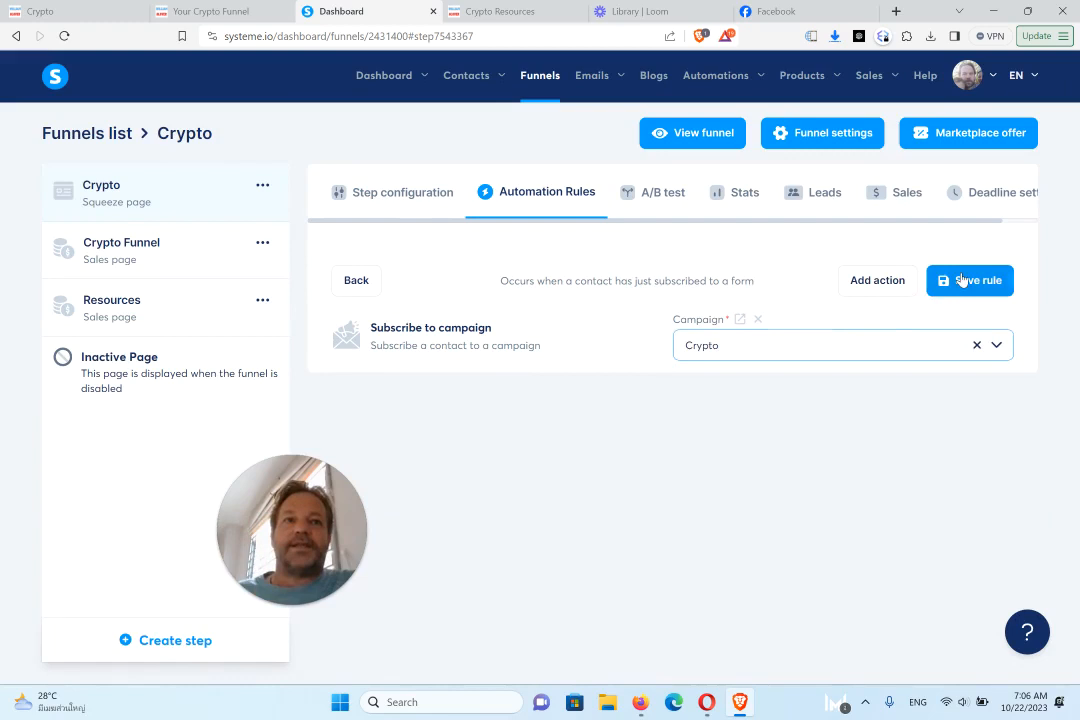
click(972, 280)
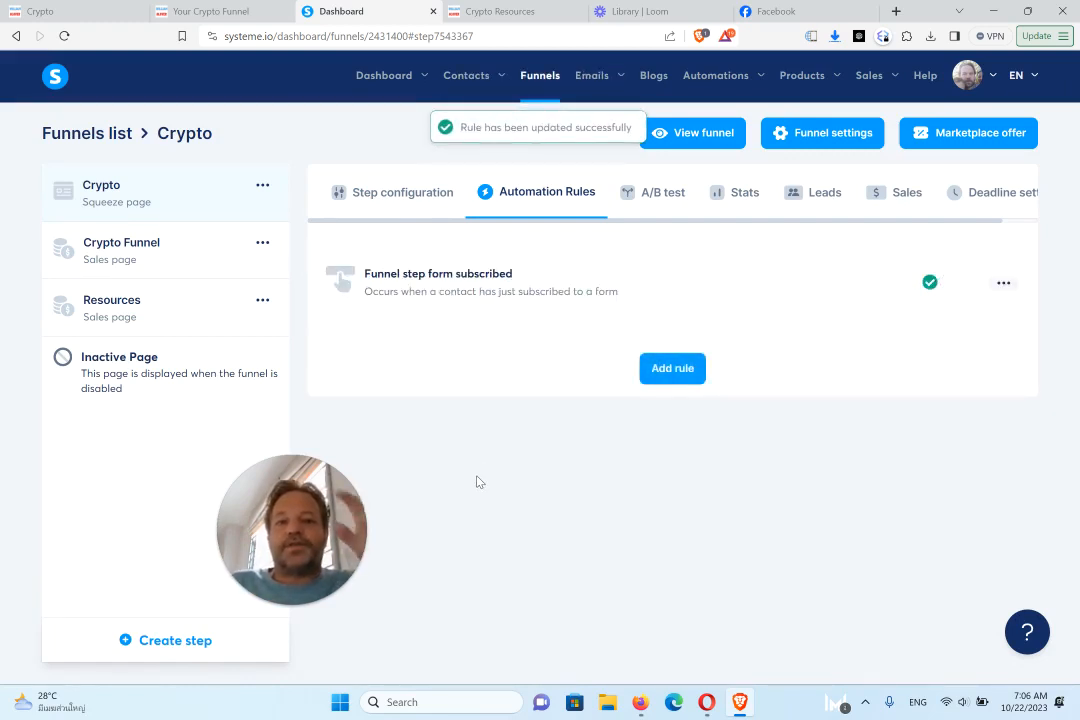
mouse_move(436, 312)
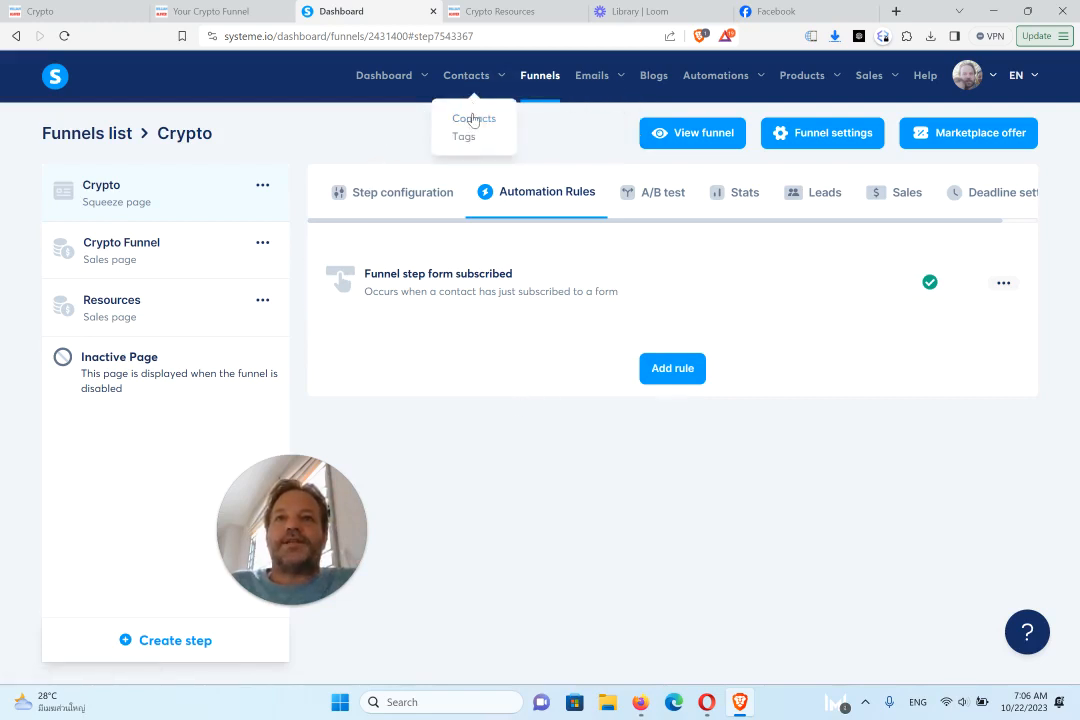
click(464, 136)
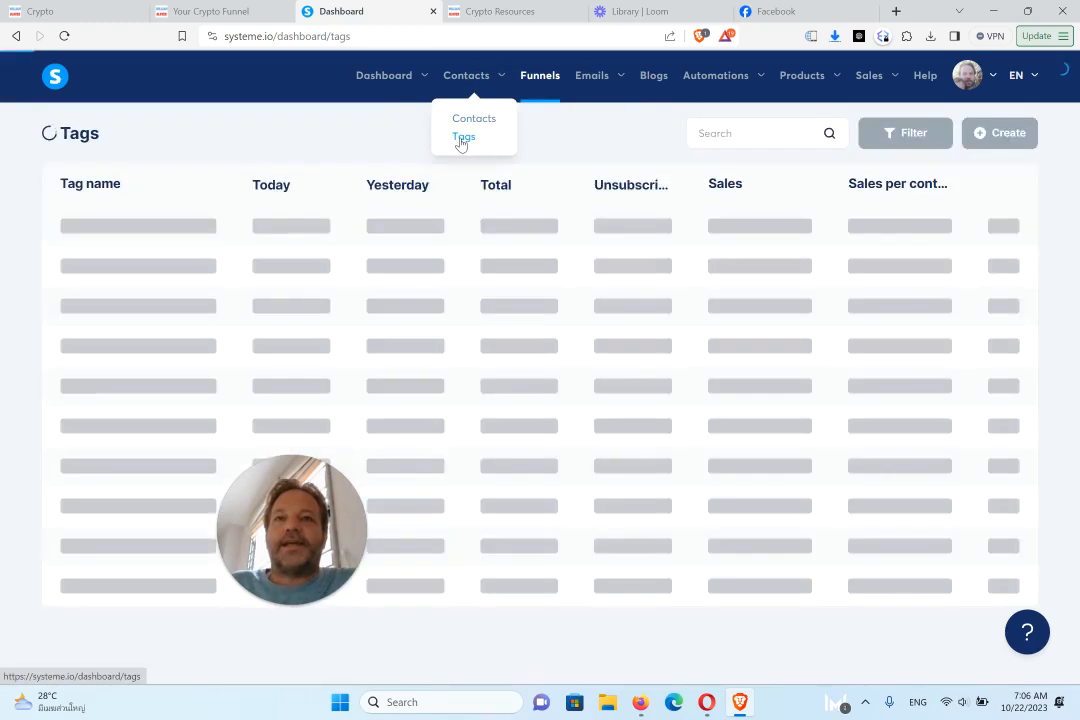
Create a new tag named Finished Campaign 2 on the Tags page and save it
click(464, 136)
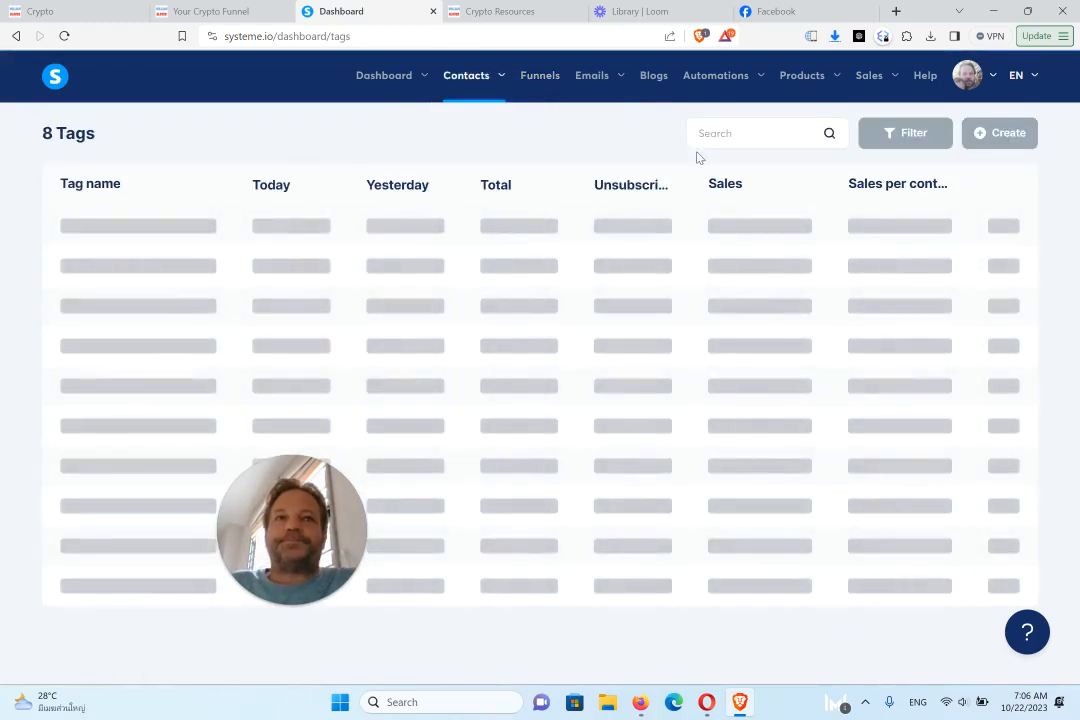
mouse_move(472, 160)
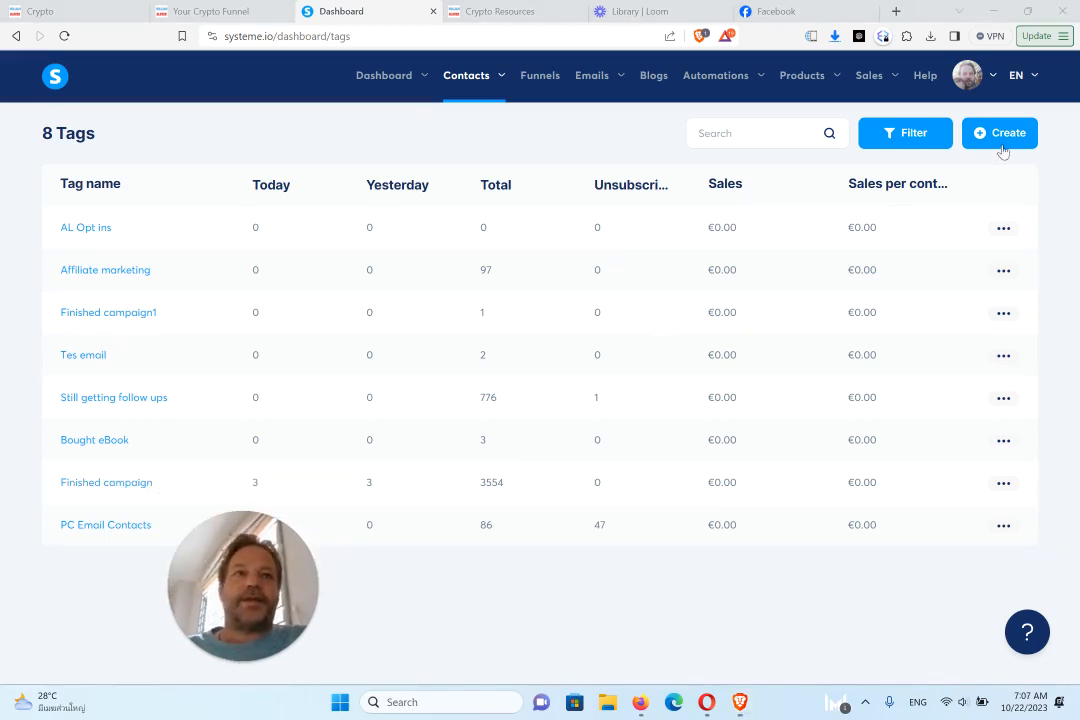
click(1000, 132)
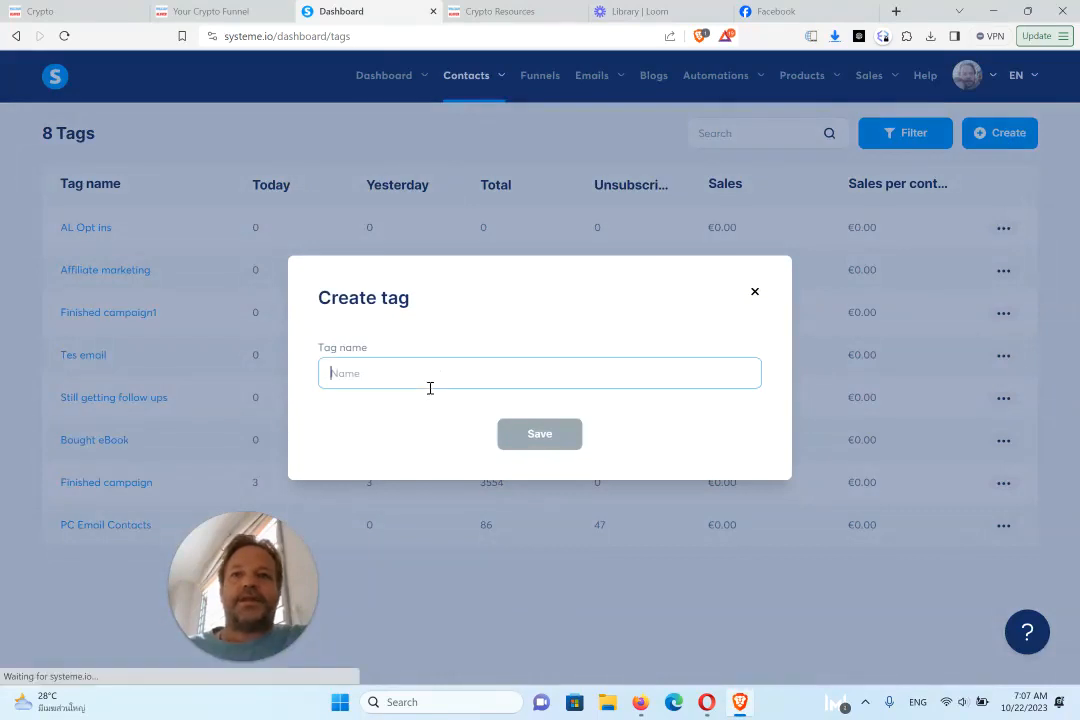
text(Finshed Campagin 2)
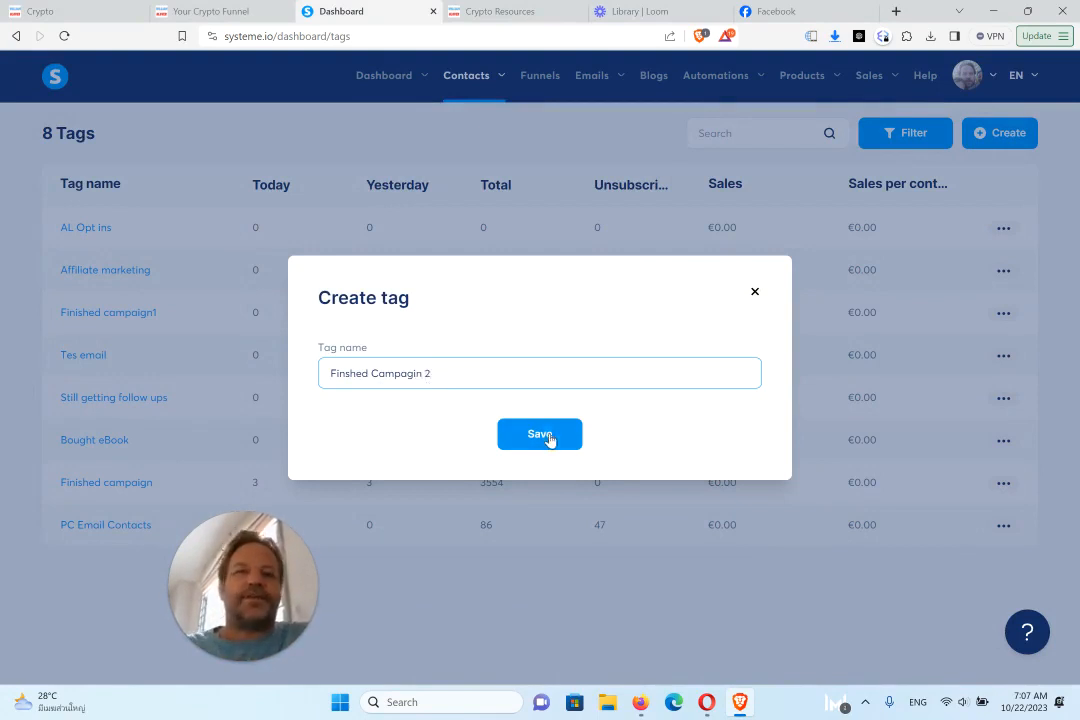
click(540, 434)
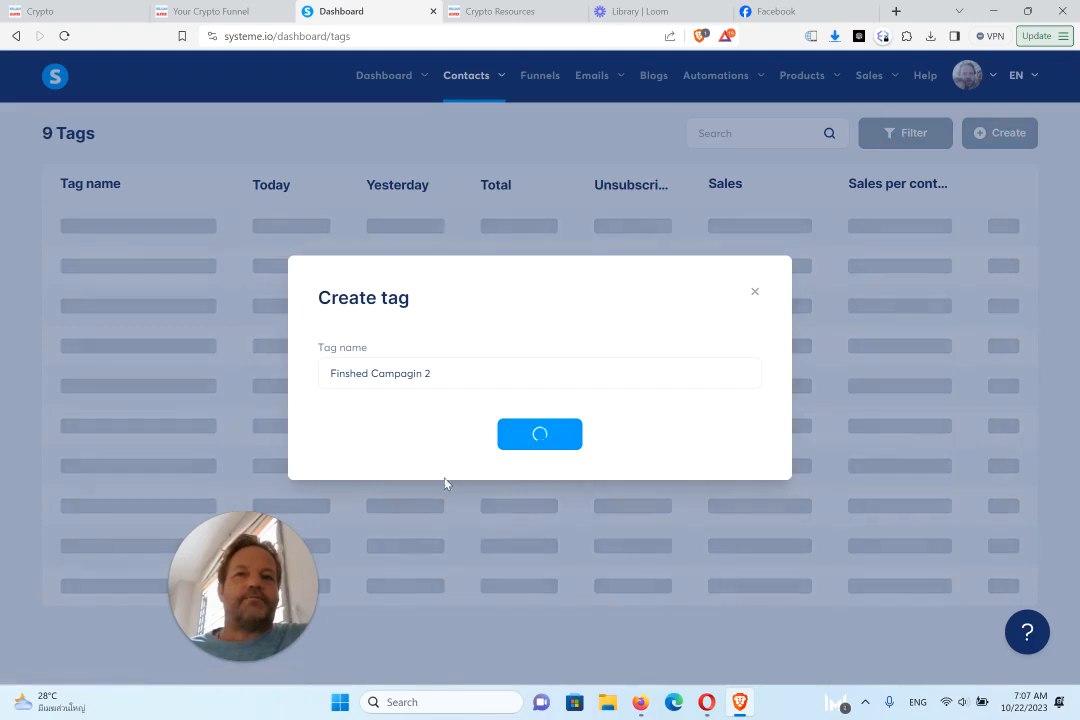
click(540, 434)
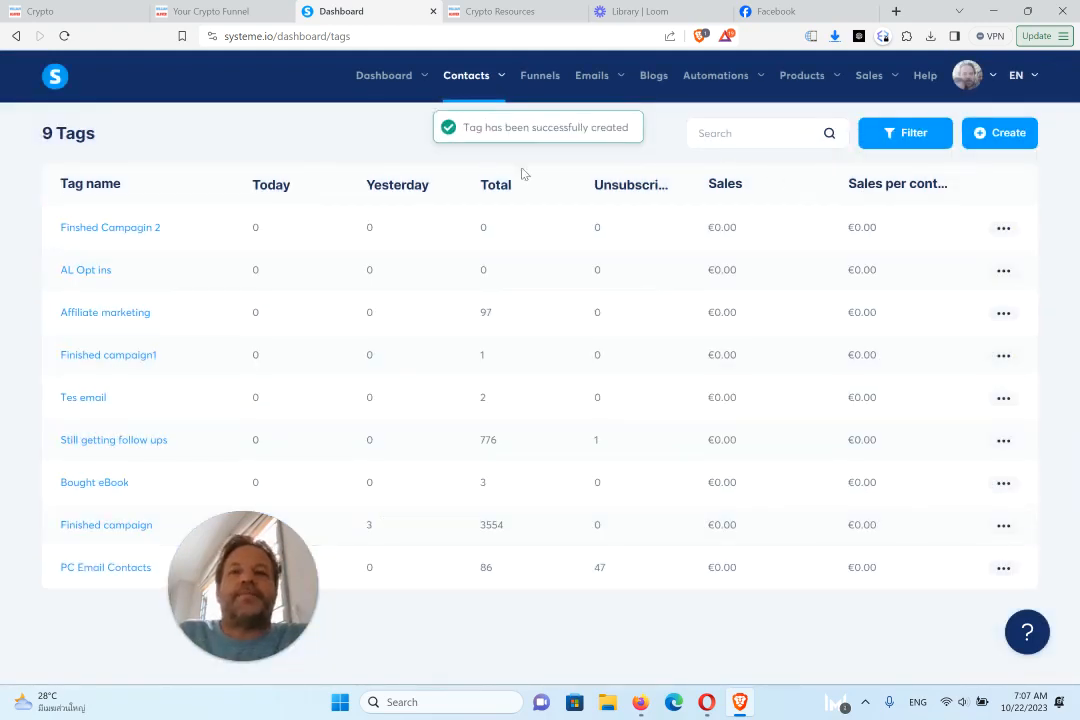
mouse_move(386, 132)
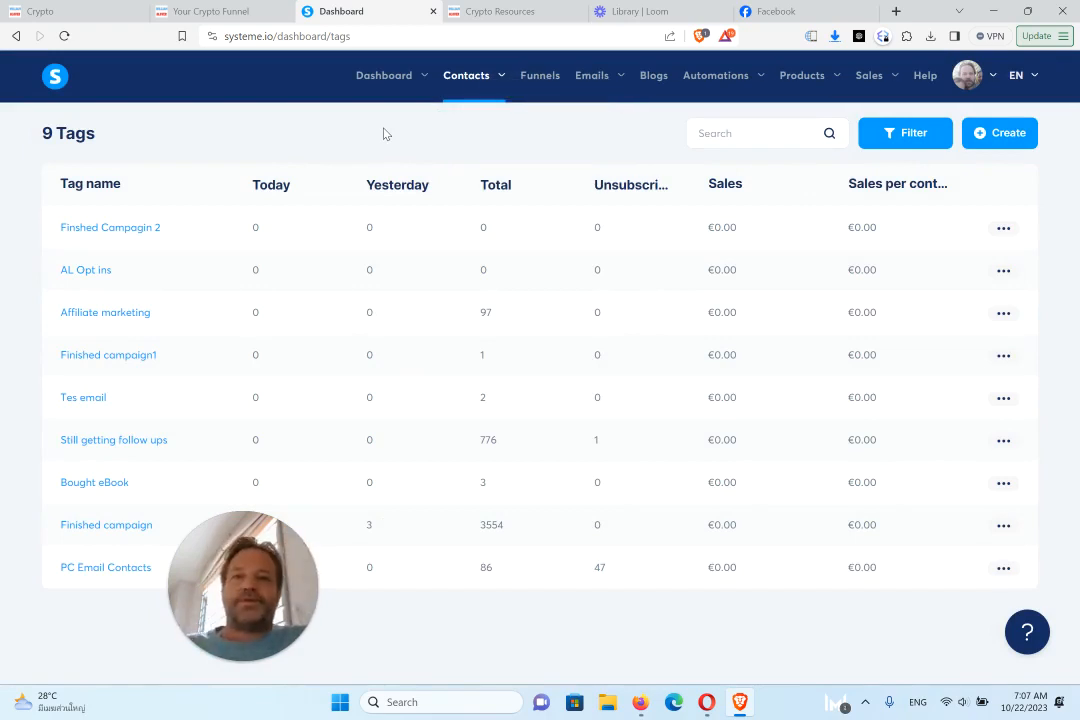
Go to the Workflows page under Automations and start a new workflow
click(716, 76)
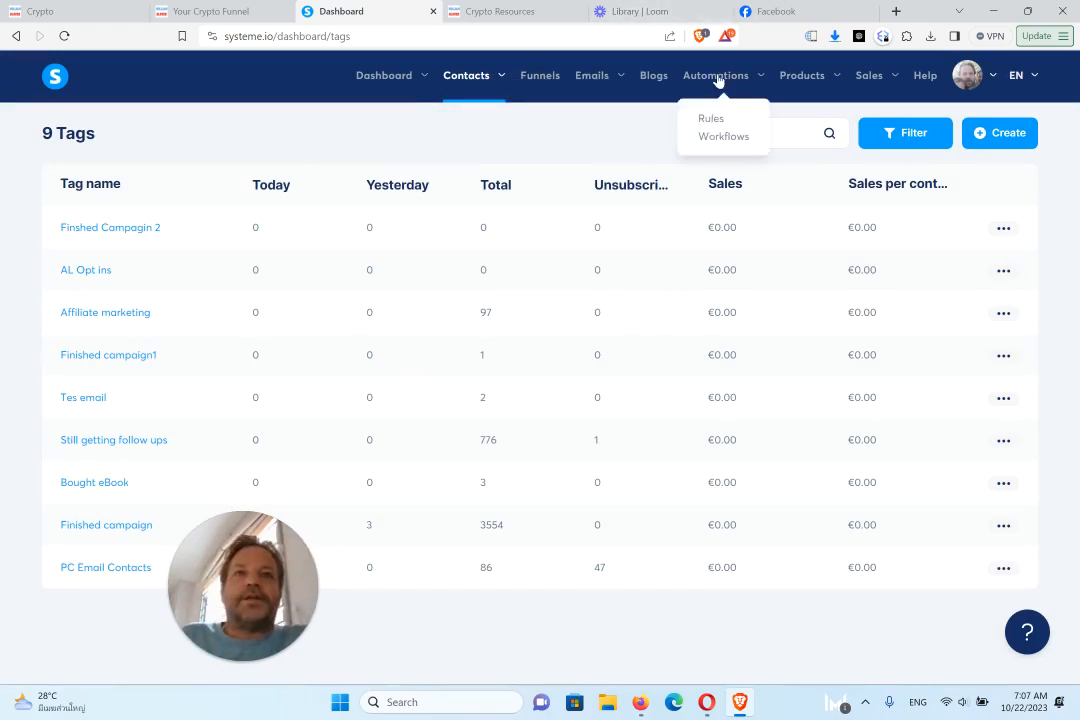
mouse_move(722, 136)
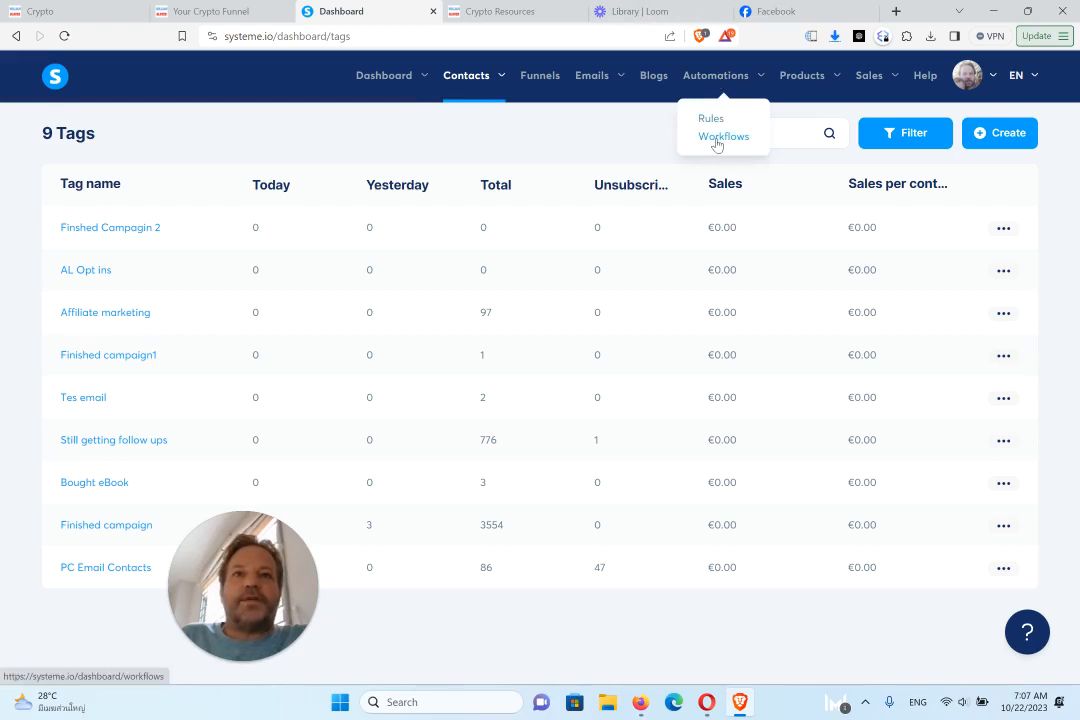
click(724, 136)
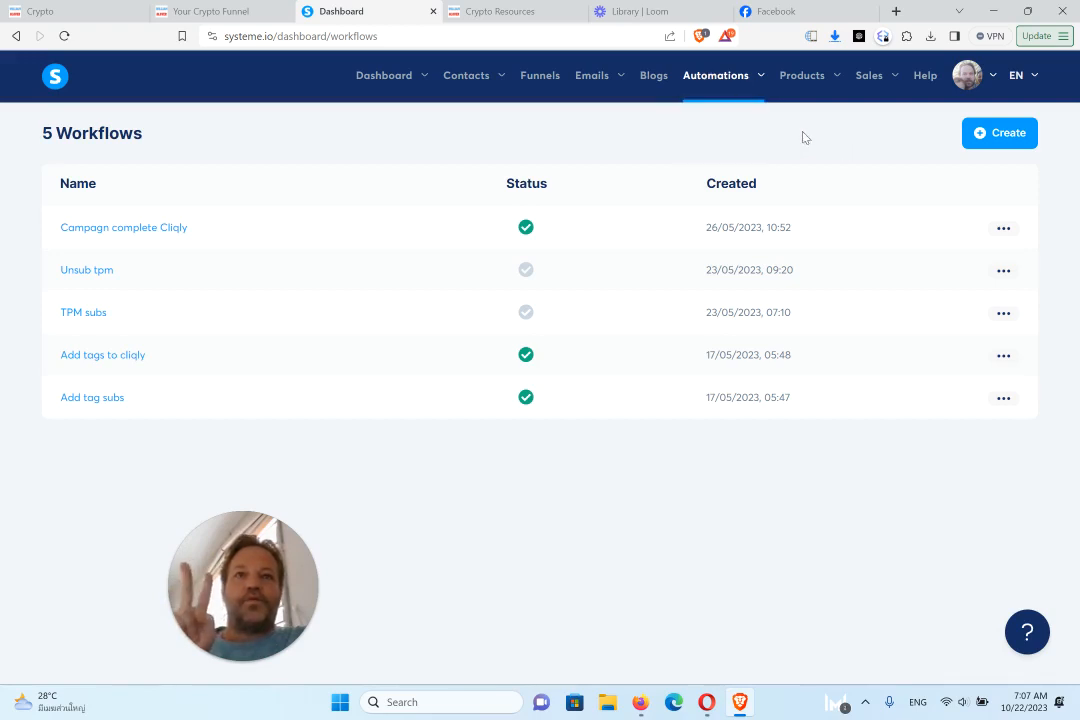
click(716, 76)
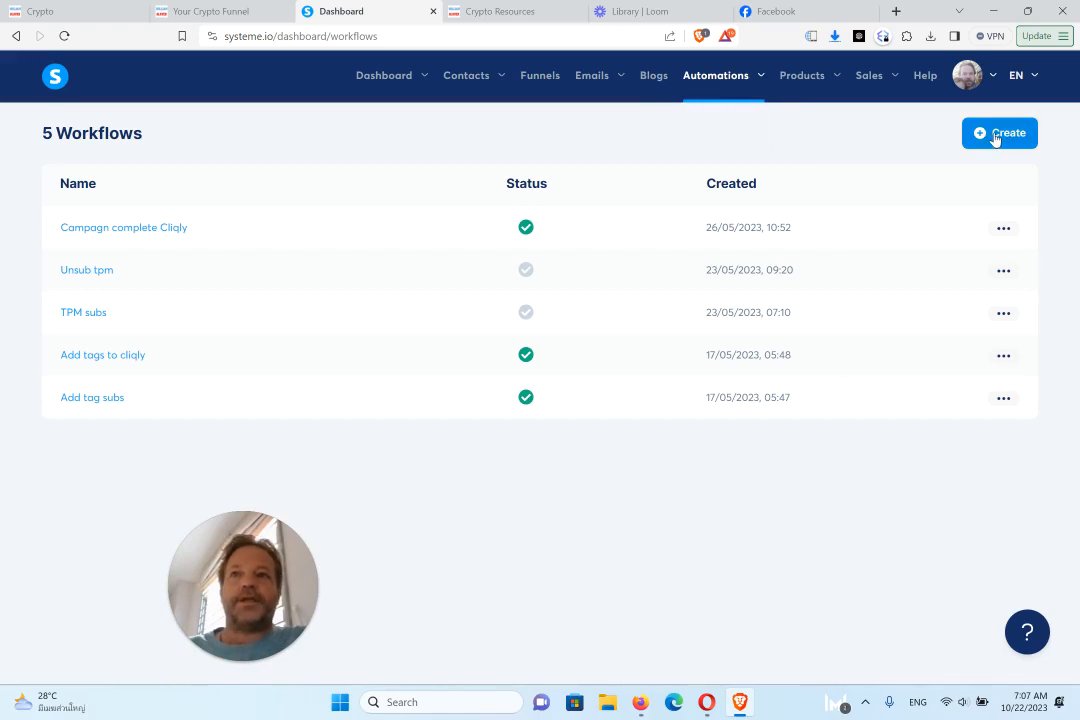
click(1000, 132)
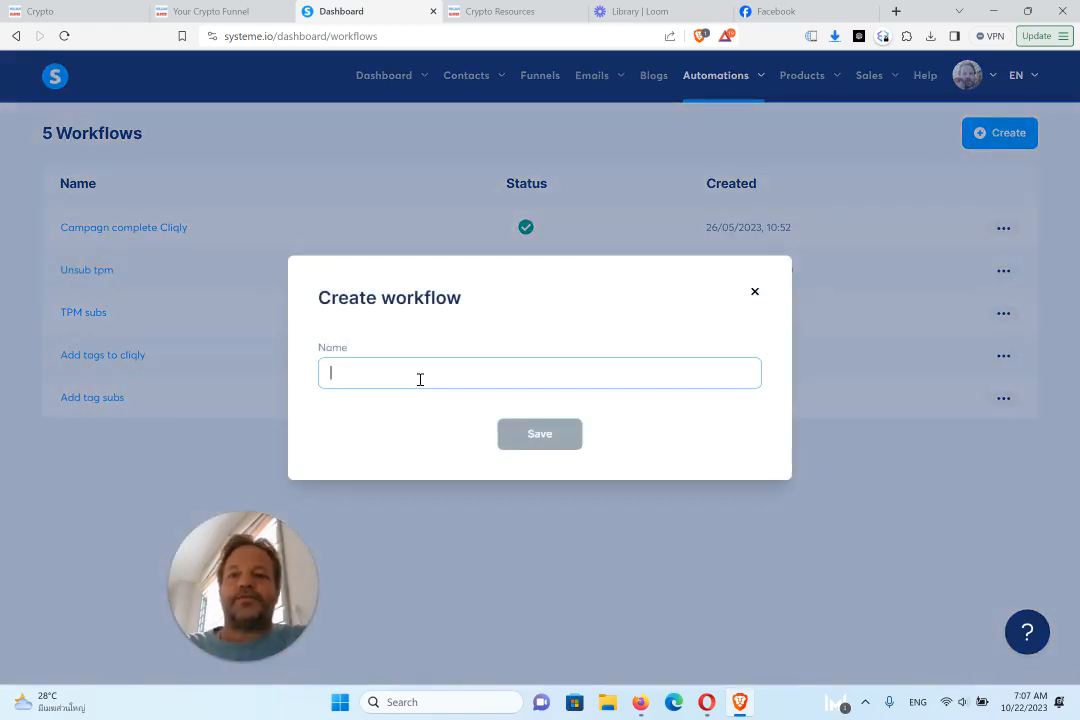
Name the workflow Crypto Campaign Finished, save it, and open it in the builder
text(d)
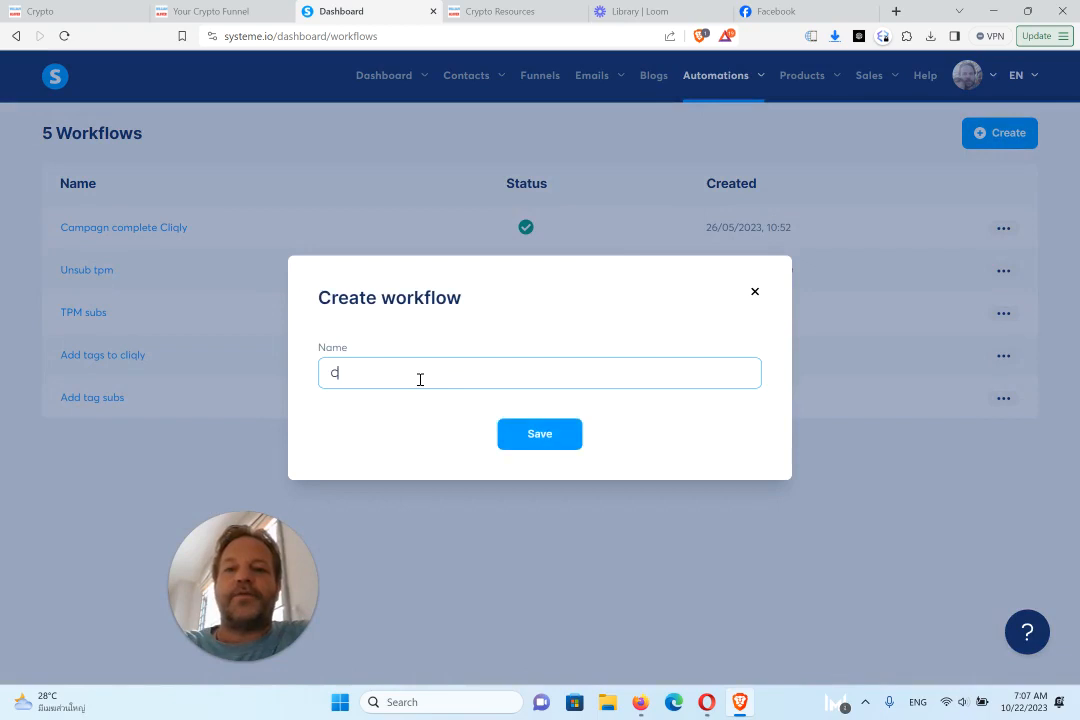
text(rypto C)
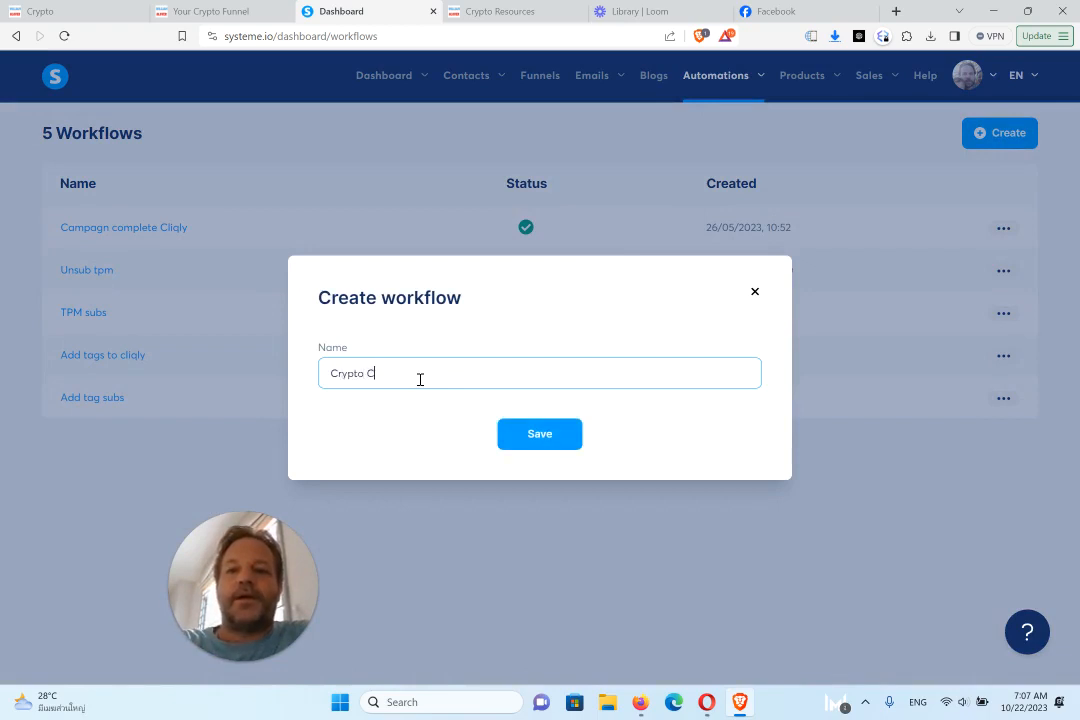
text(ampaign Finished)
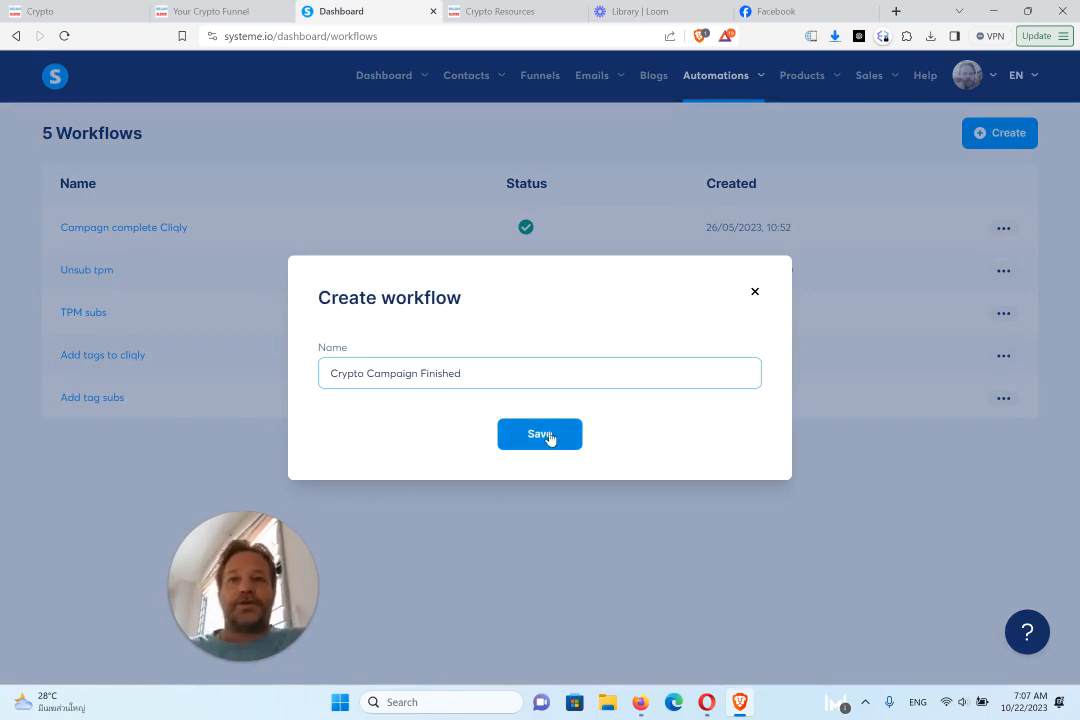
click(540, 432)
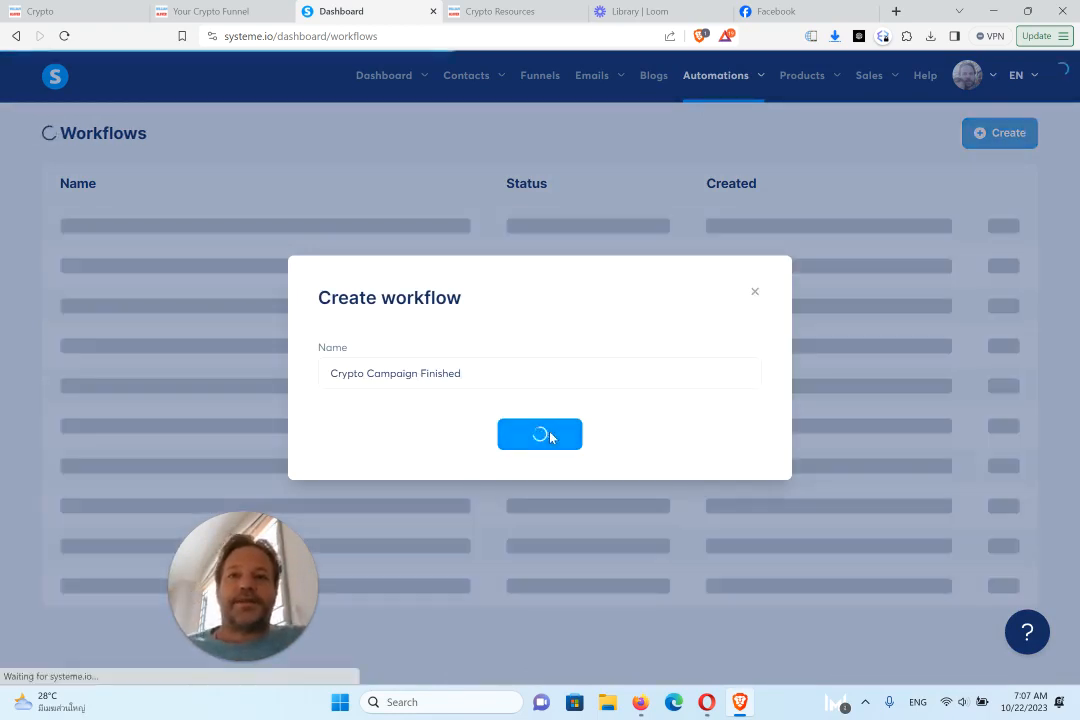
click(540, 434)
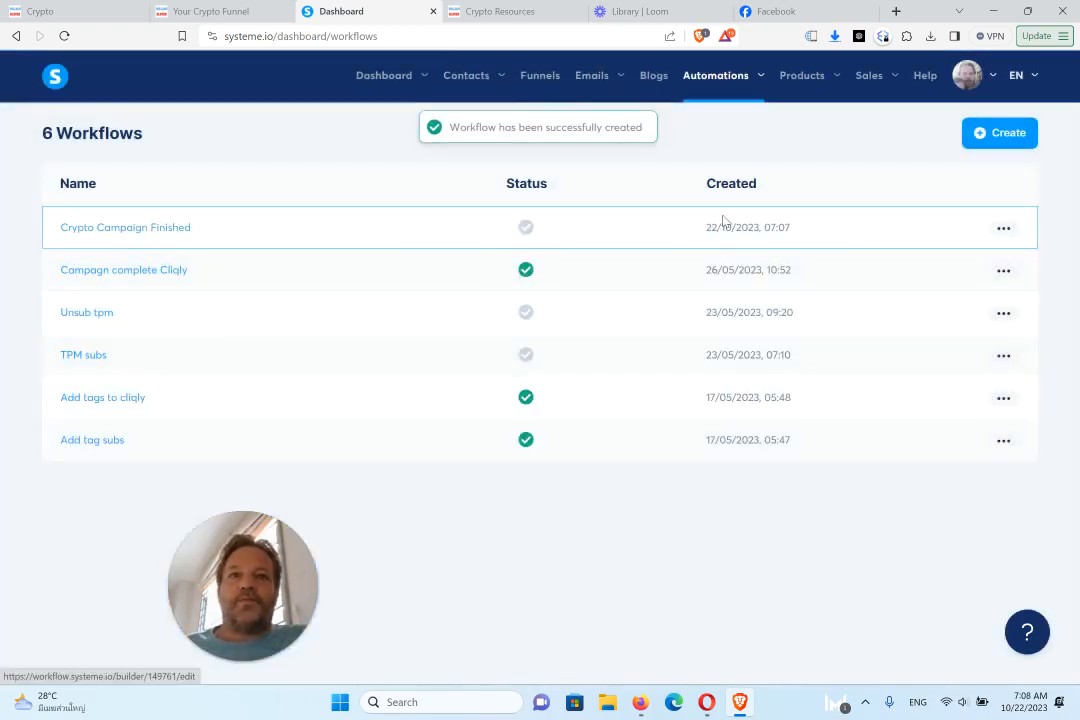
click(124, 228)
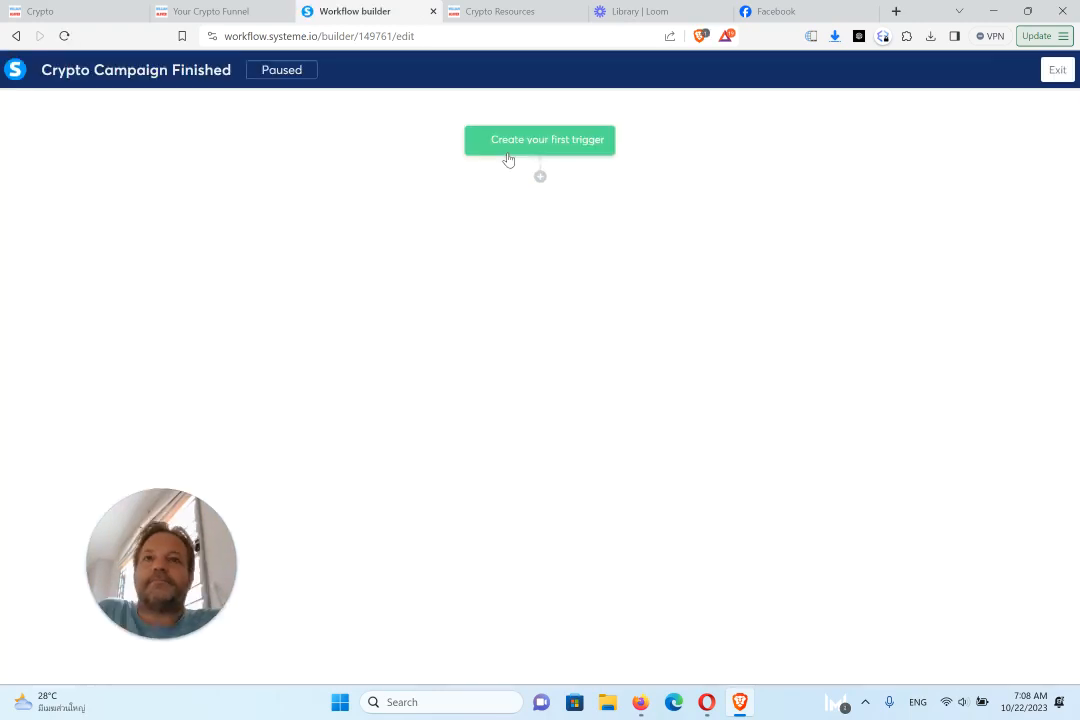
Create a Campaign completed trigger for the Crypto campaign
click(540, 140)
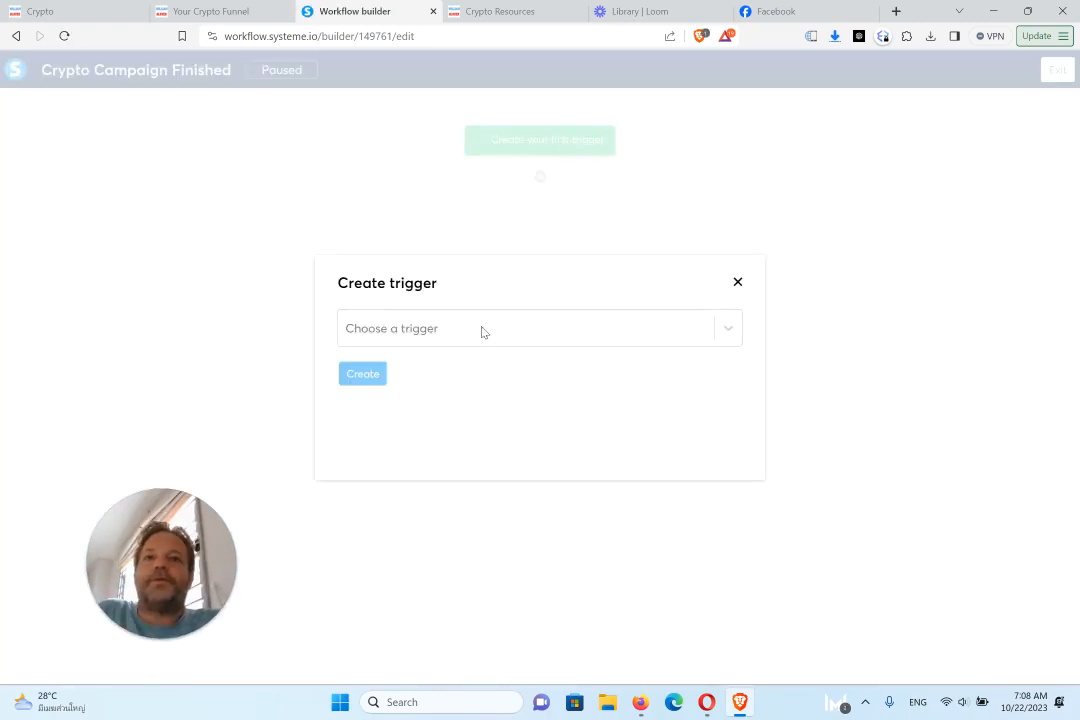
click(540, 328)
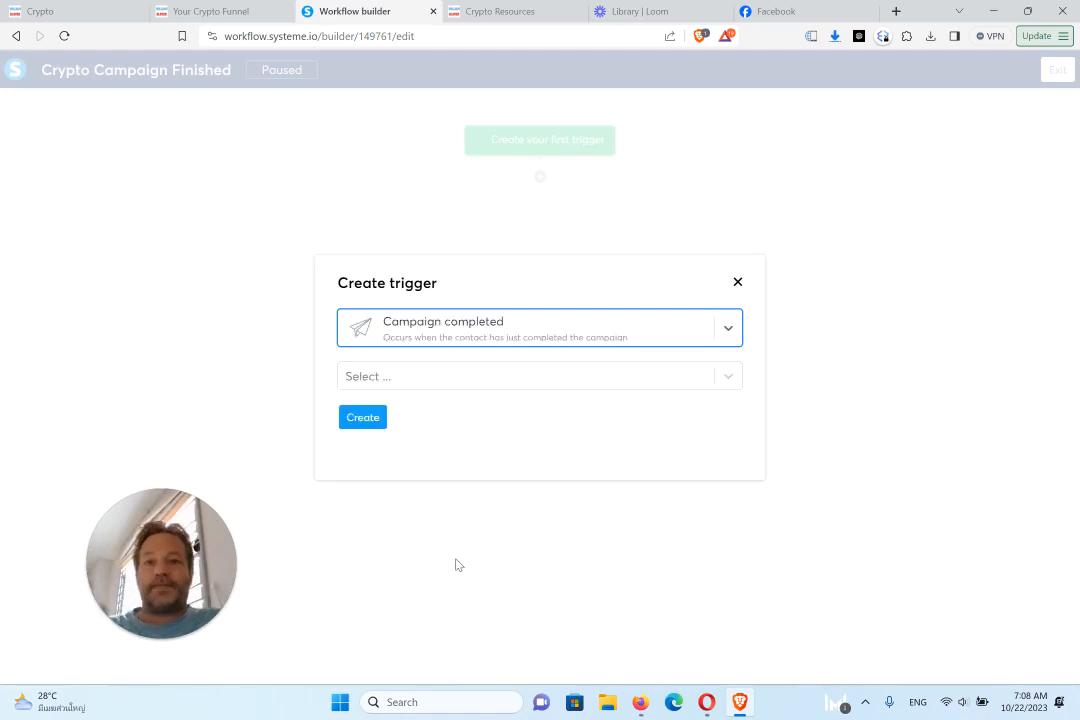
click(538, 376)
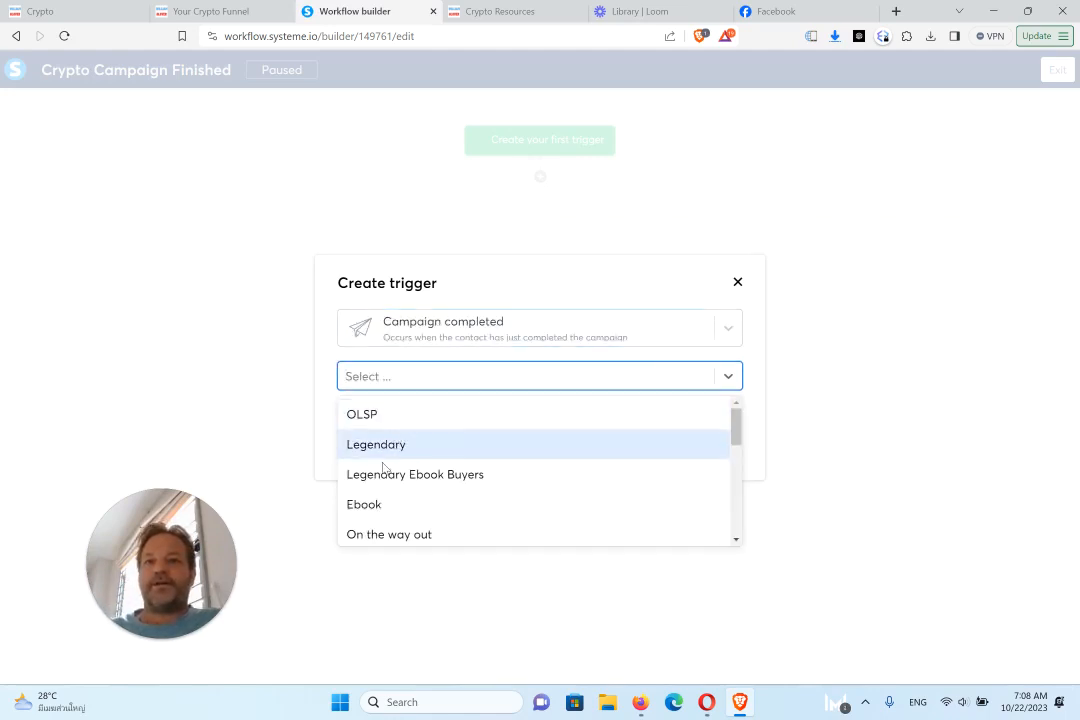
scroll(down, 3)
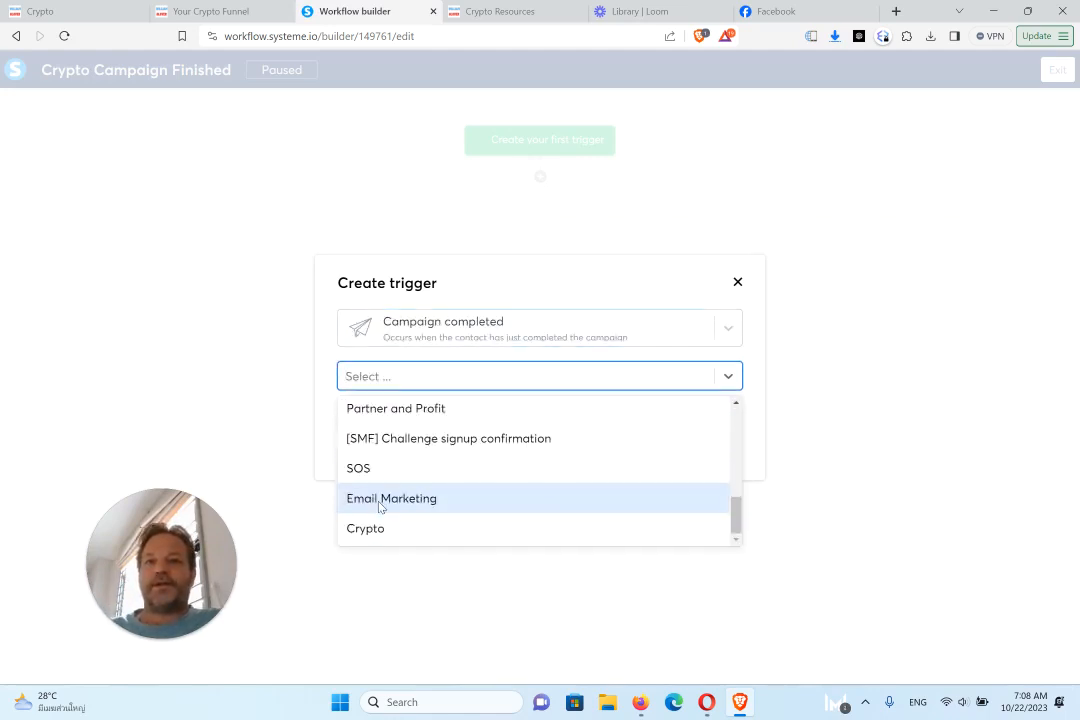
click(364, 528)
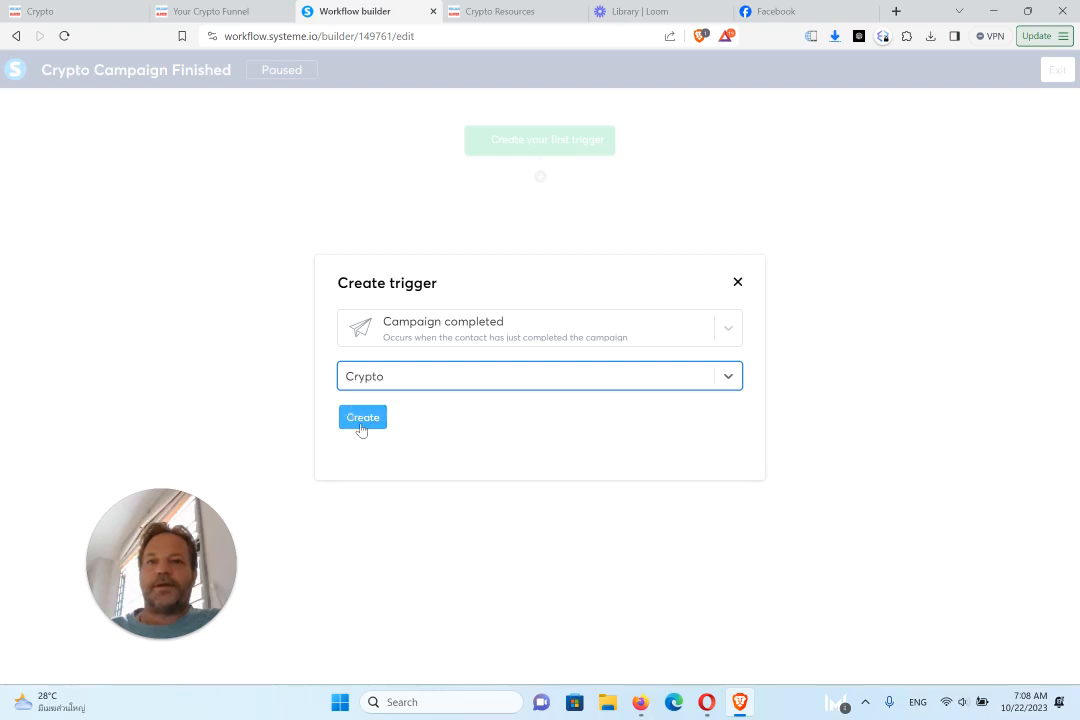
click(362, 418)
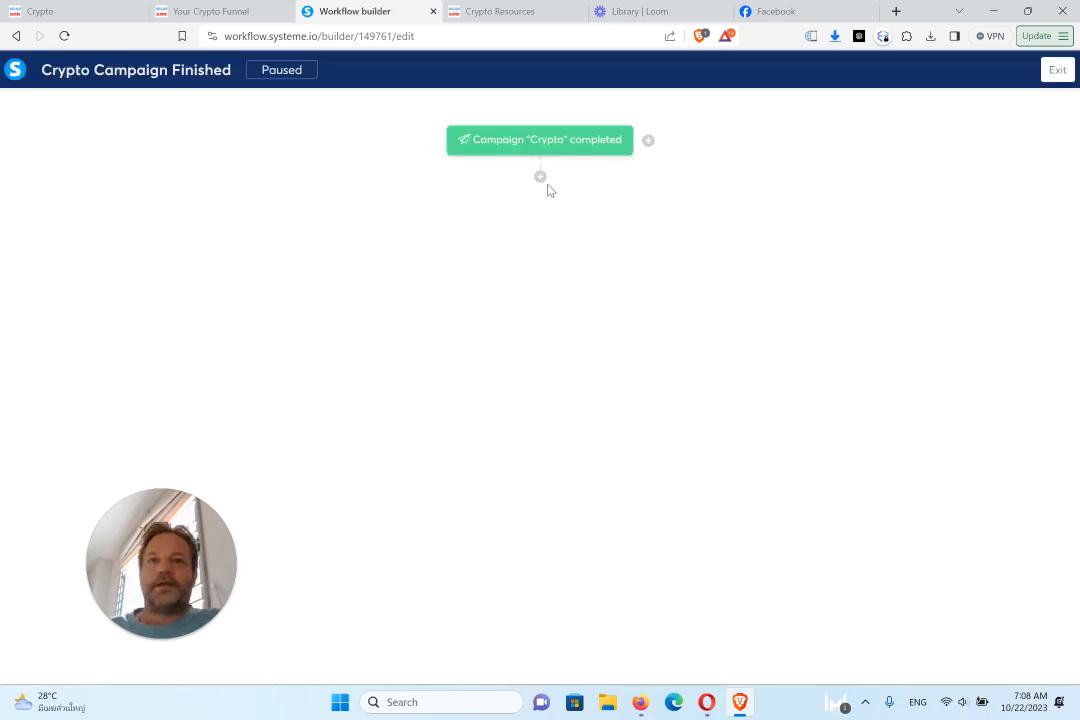
Add an Apply a tag action with the Finished campaign tag
click(540, 176)
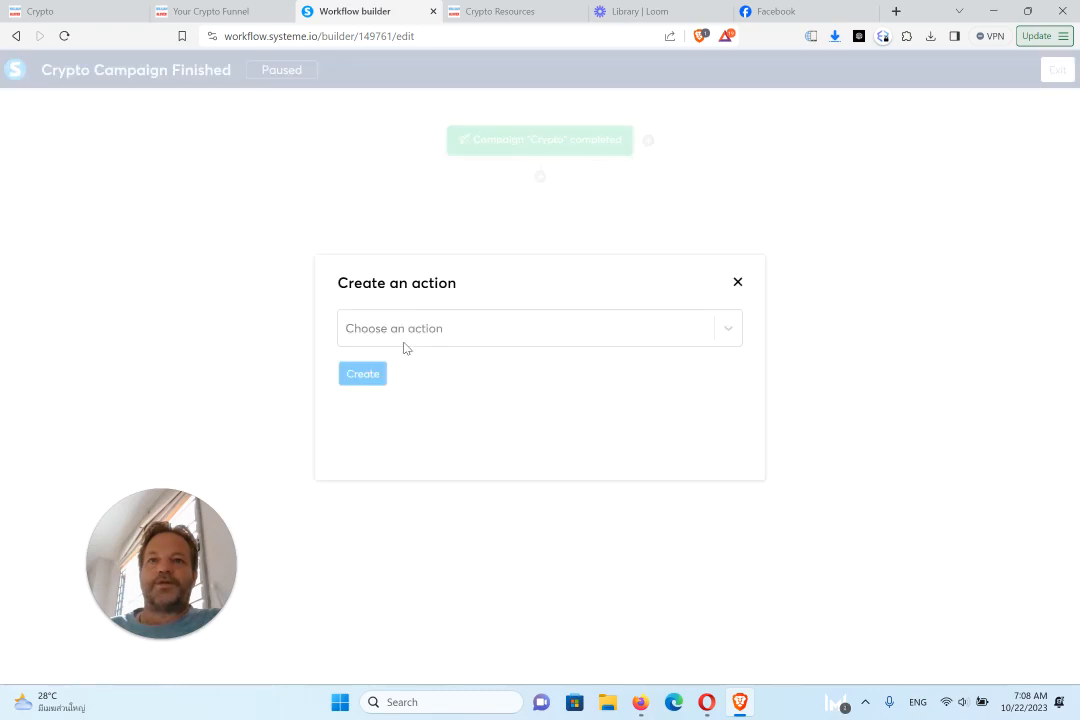
click(540, 328)
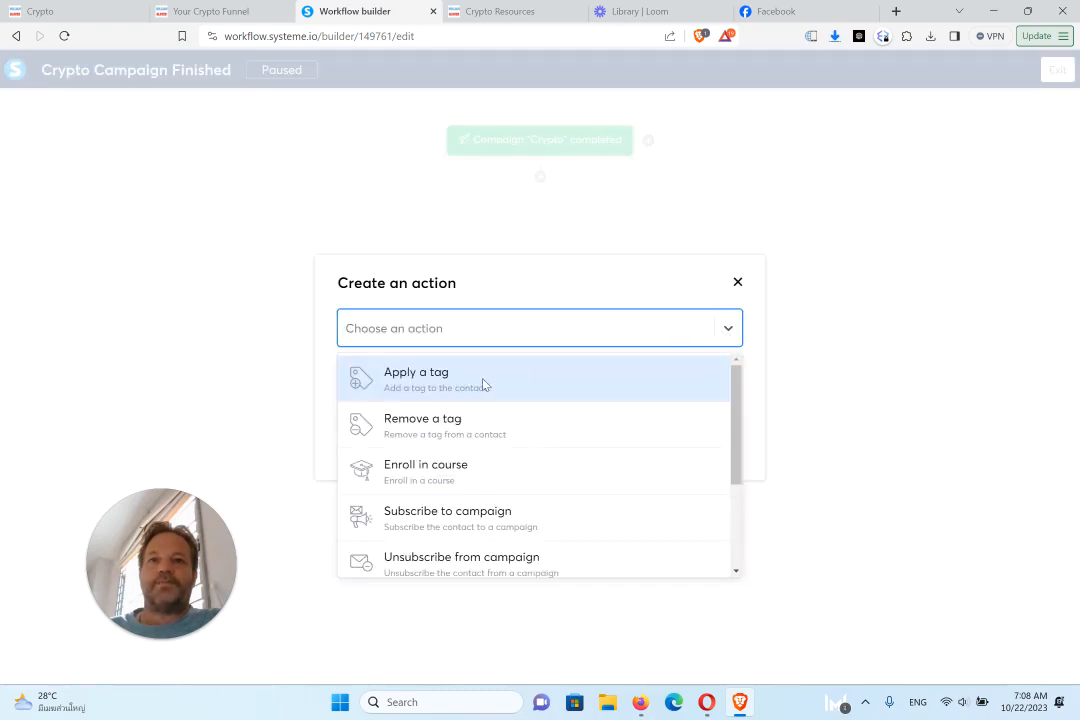
click(416, 378)
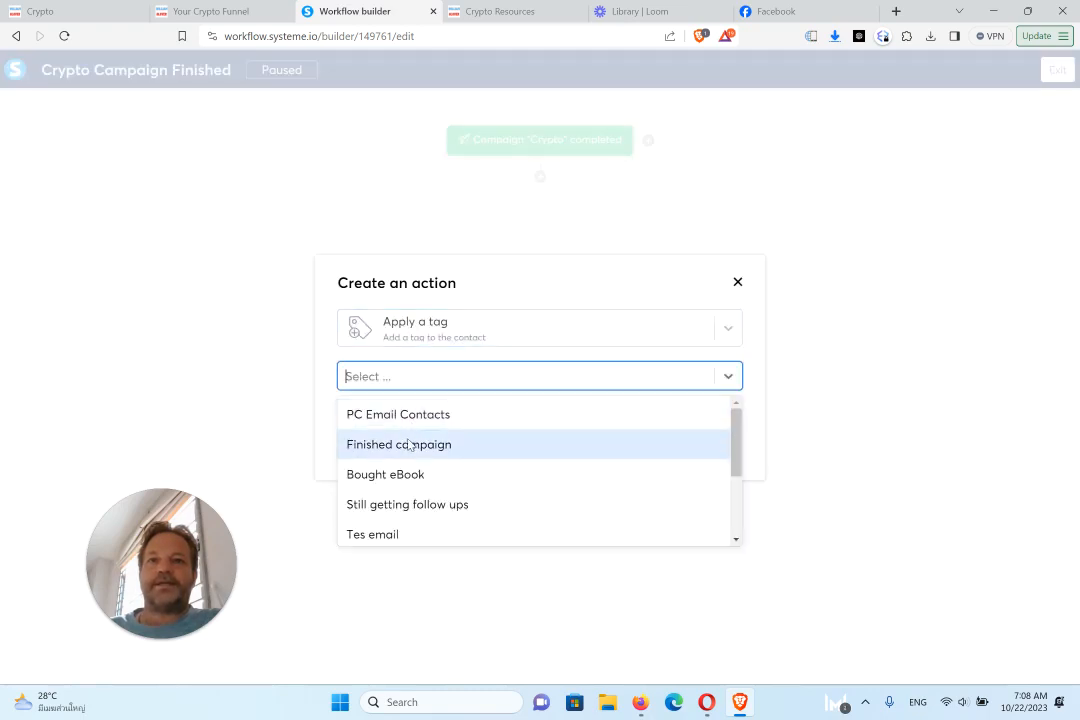
click(398, 444)
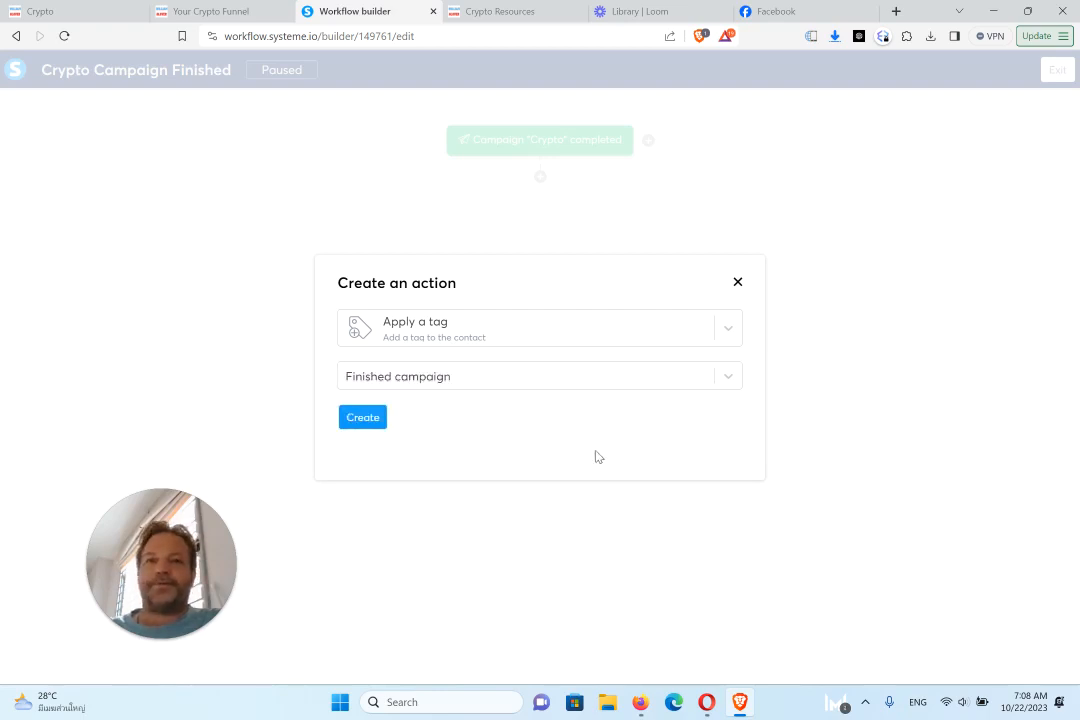
click(362, 418)
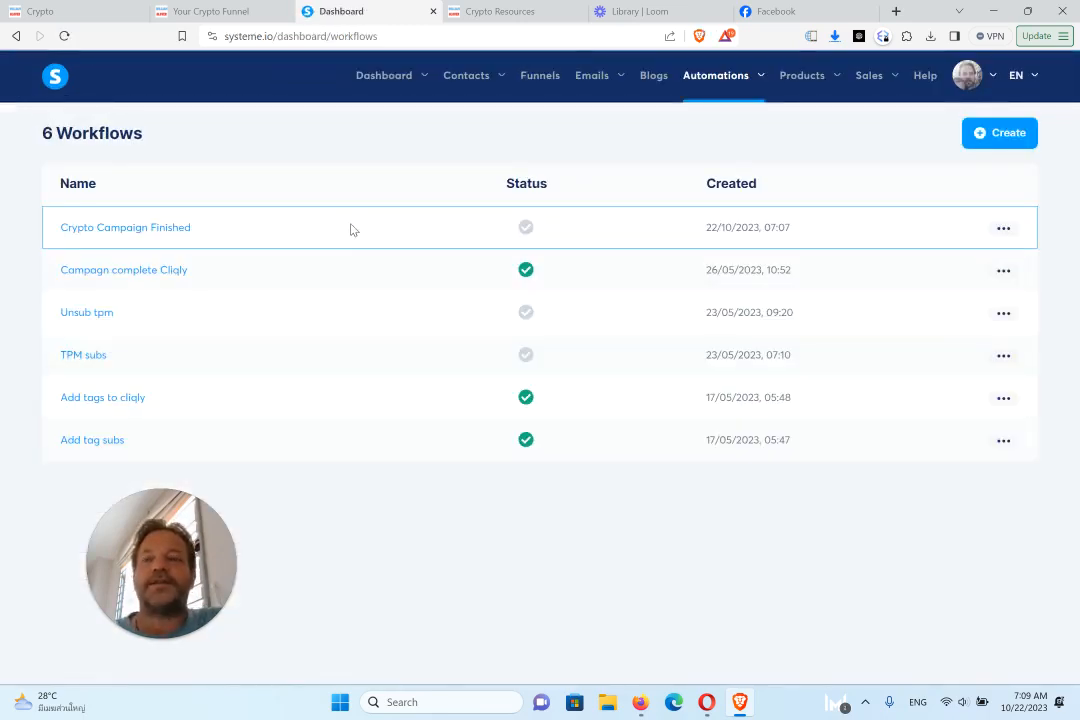
Activate the Crypto Campaign Finished workflow via its options menu and confirm, returning to the funnel page
click(1004, 228)
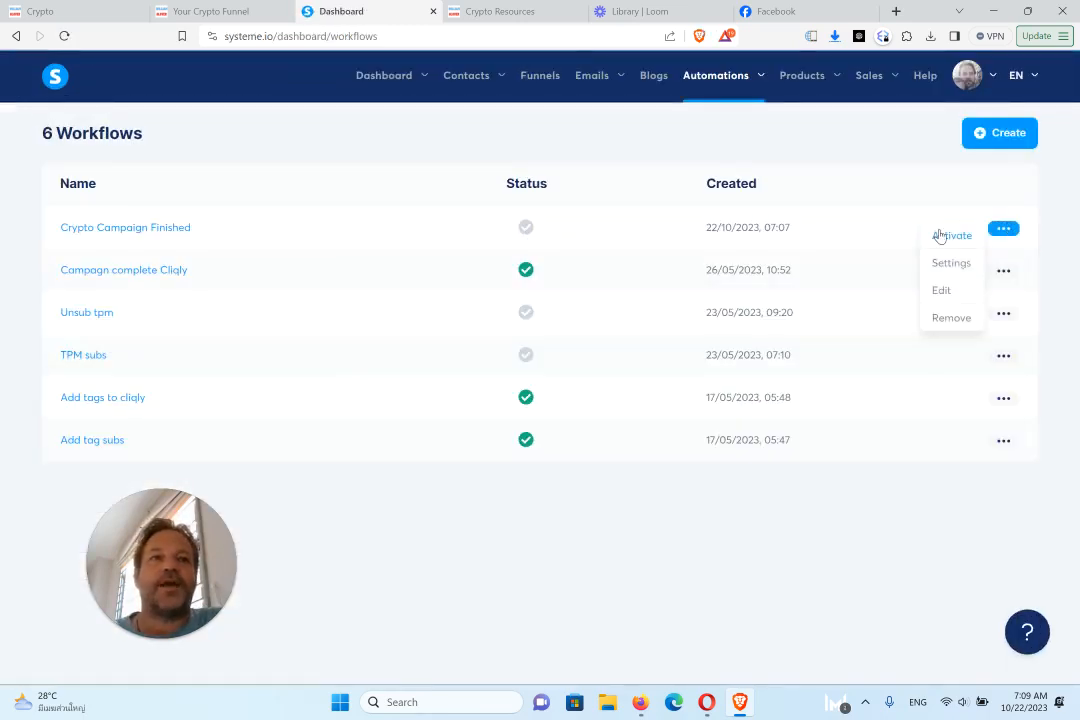
click(952, 236)
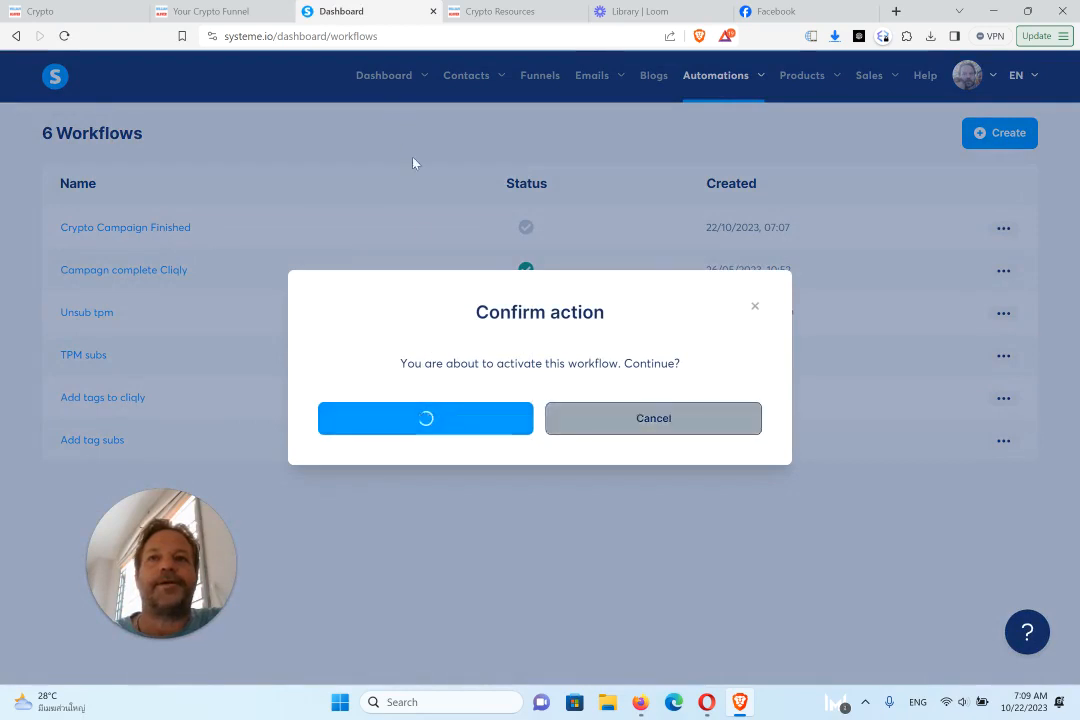
click(426, 418)
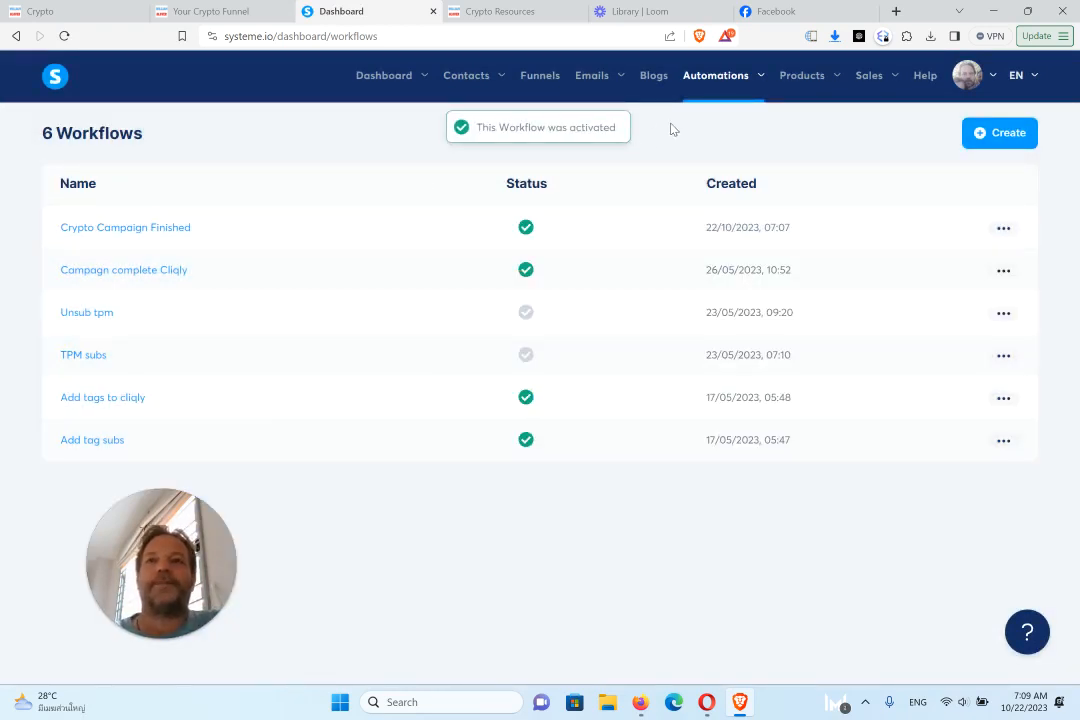
click(220, 12)
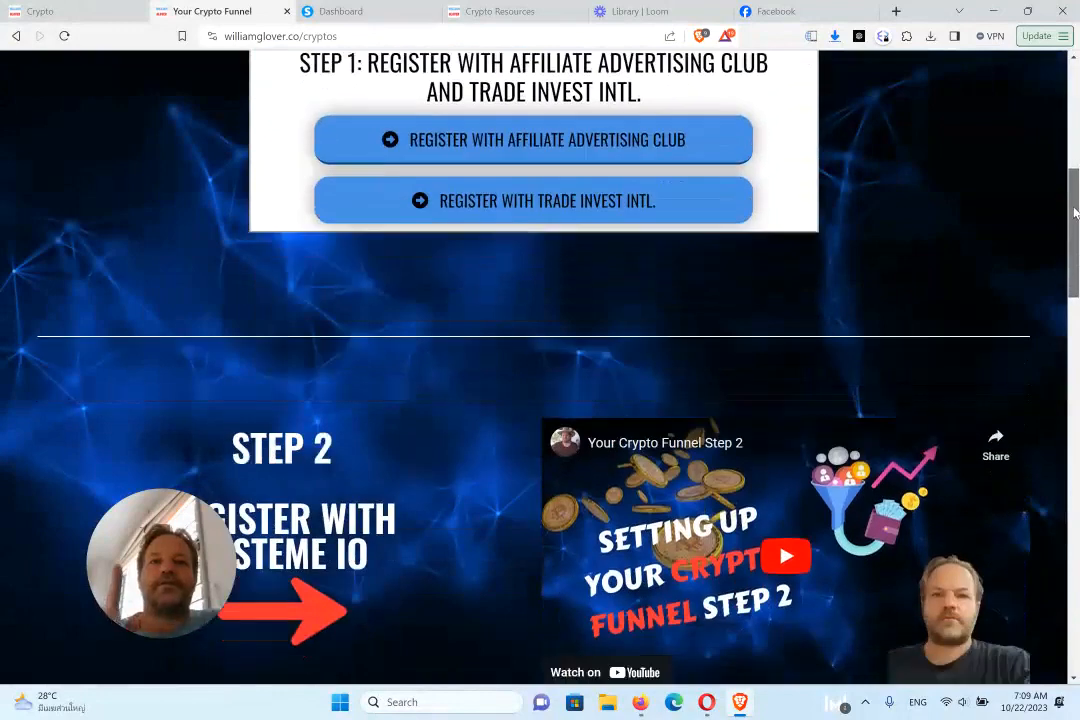
Scroll the funnel page down past Steps 2–4 to Step 5, Get Your Domain and Some Traffic
scroll(down, 3)
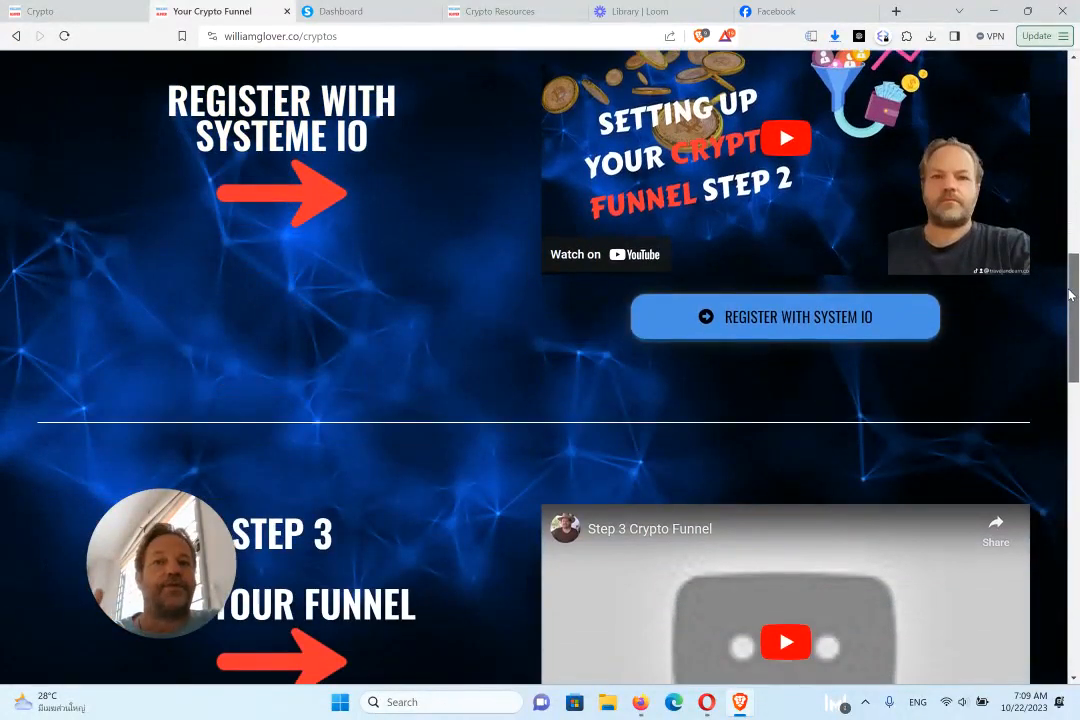
scroll(down, 3)
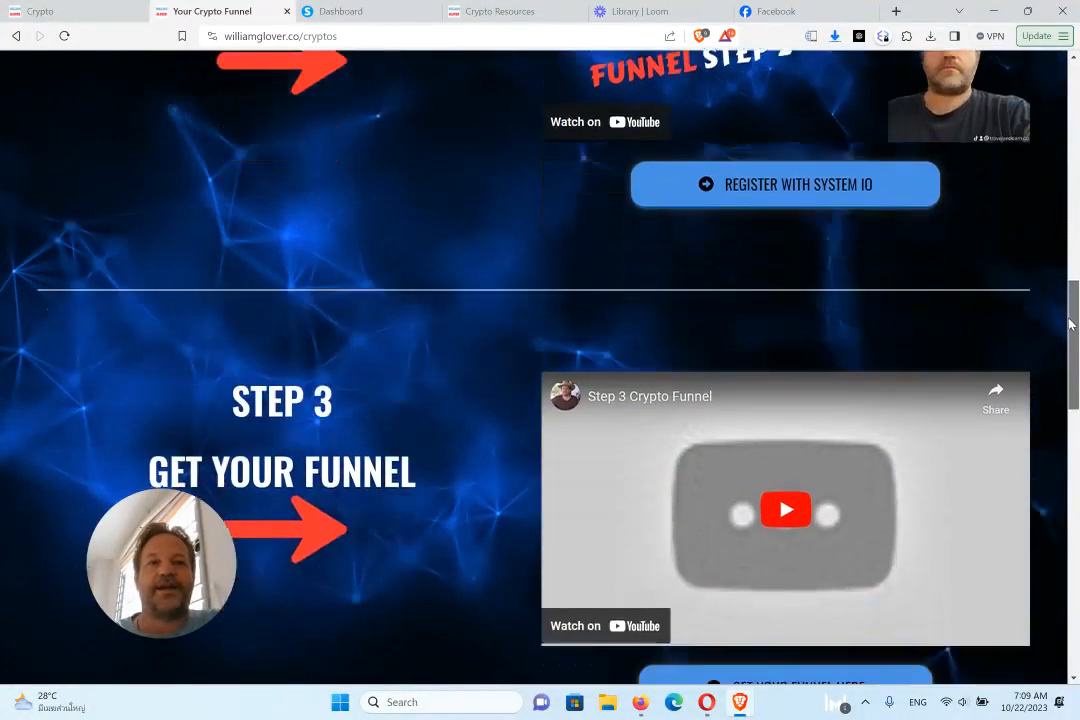
scroll(down, 3)
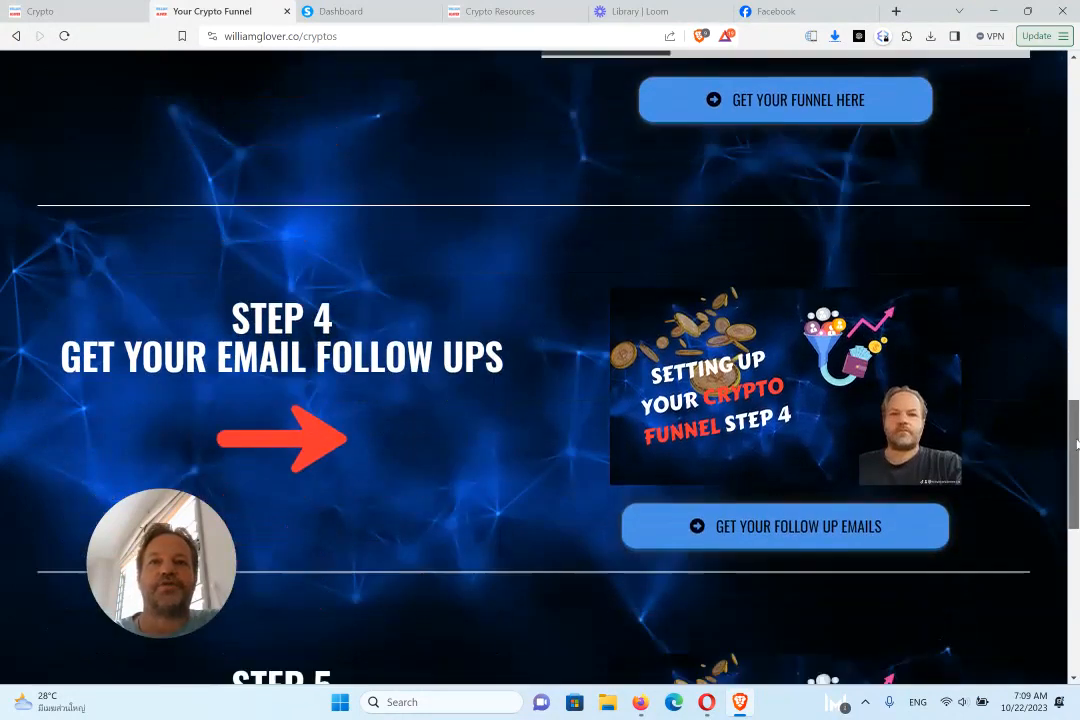
scroll(down, 3)
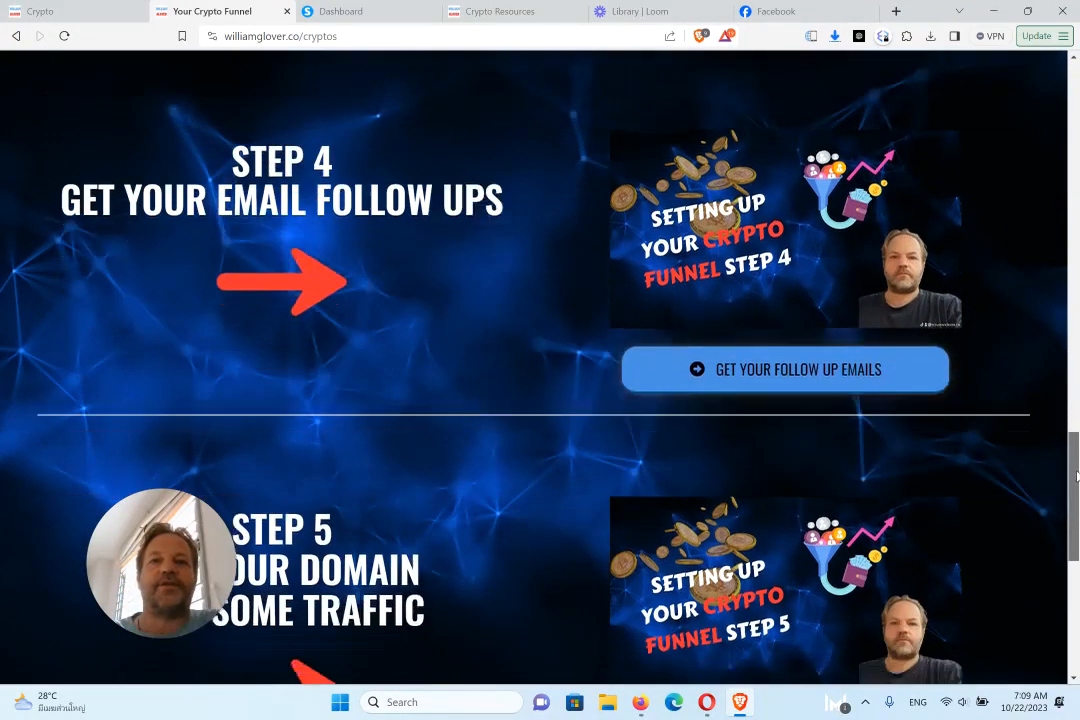
scroll(down, 3)
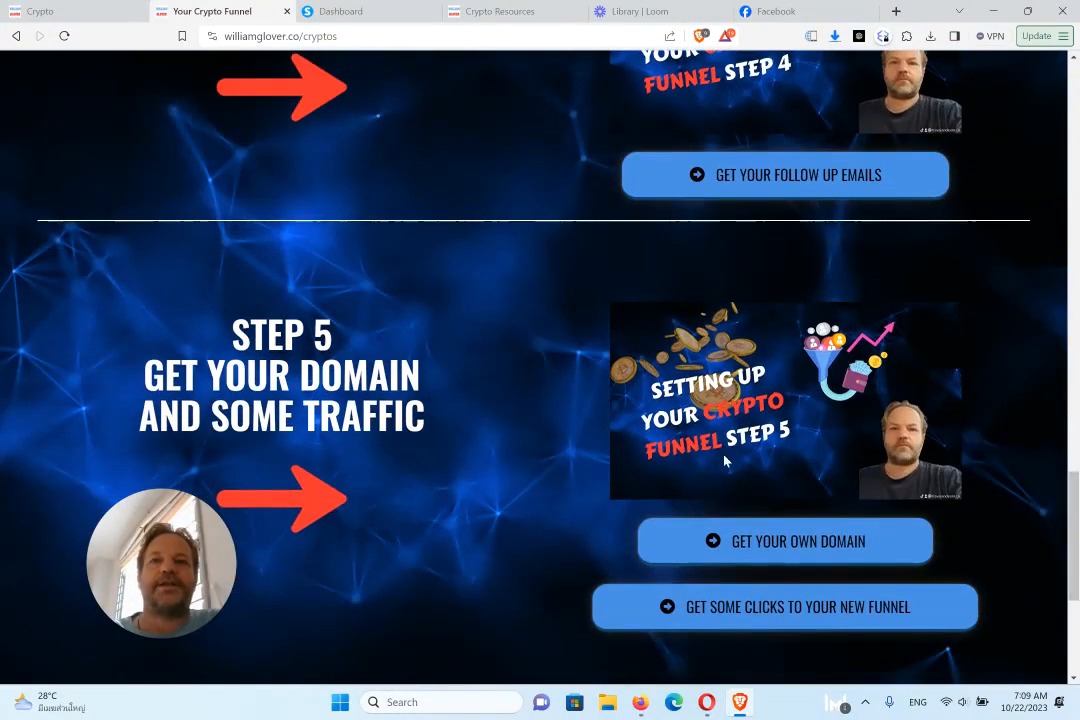
mouse_move(560, 436)
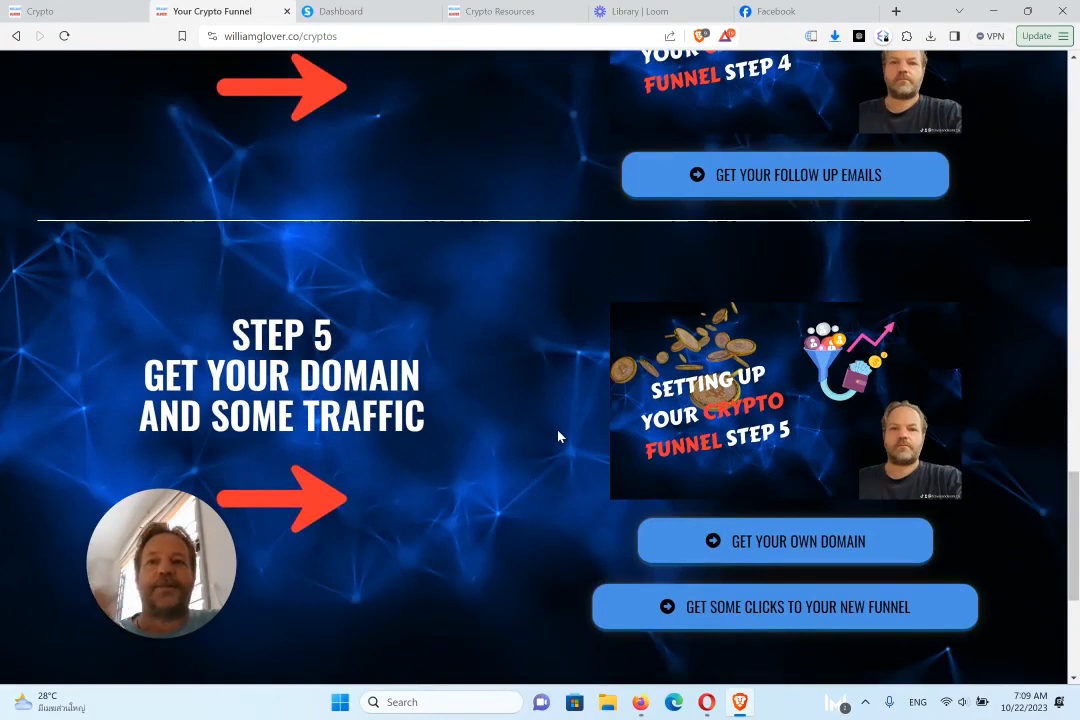